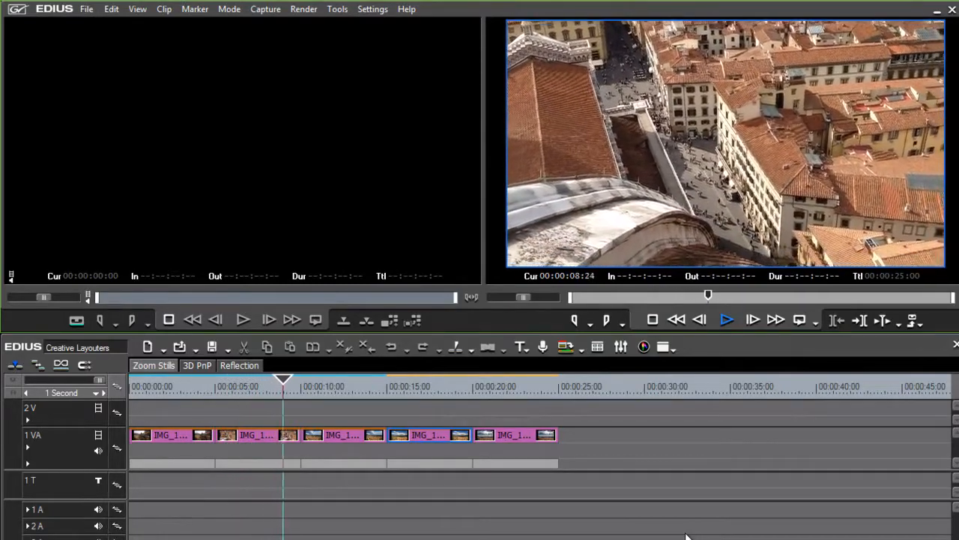
- Select the last Florence photo clip and bring up its Layouter settings from the Information palette
click(316, 378)
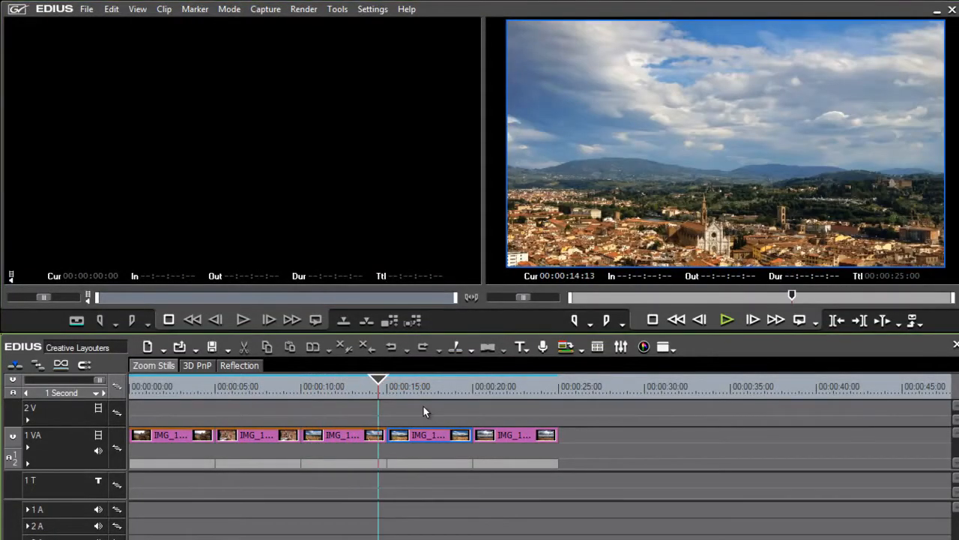
click(443, 386)
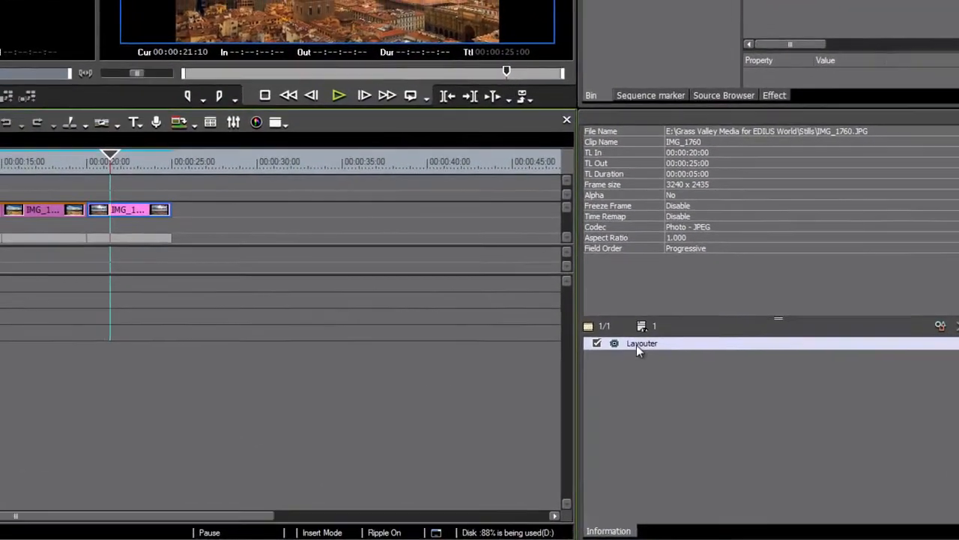
double_click(641, 342)
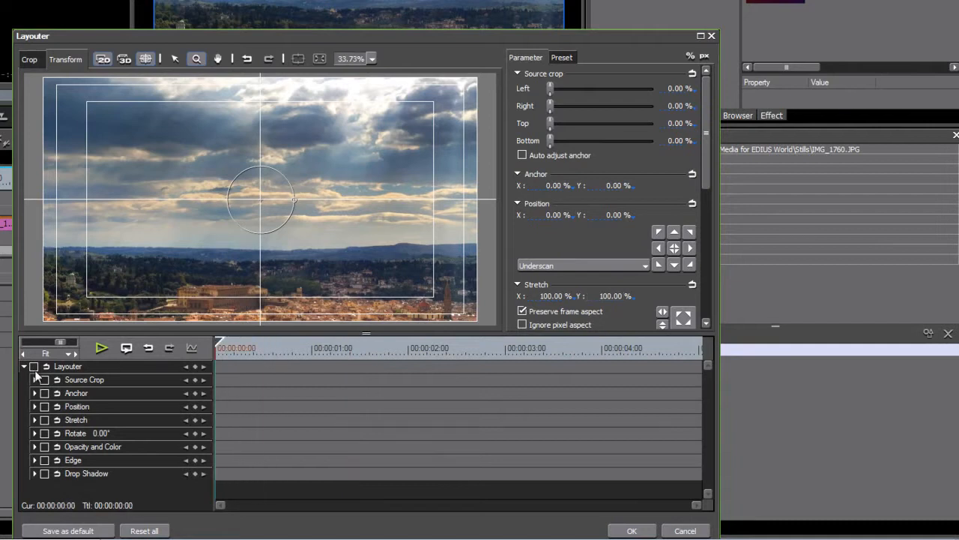
- Switch the Layouter to 3D mode and enable keyframing on the Layouter parameter track
click(123, 59)
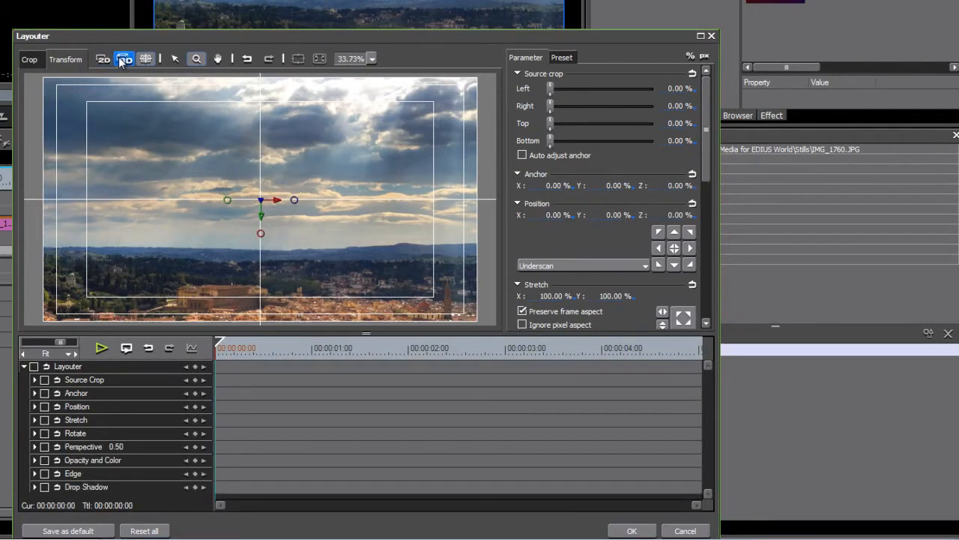
click(124, 58)
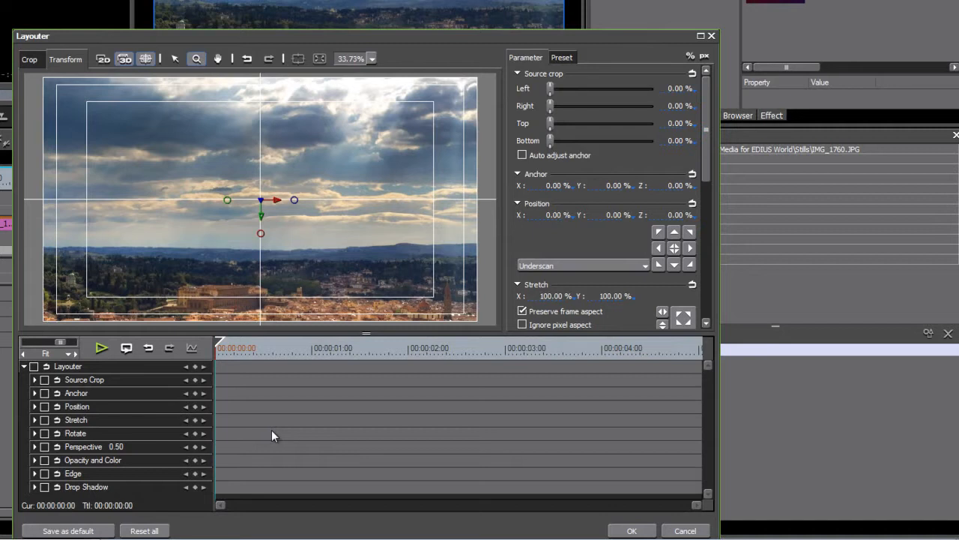
click(35, 366)
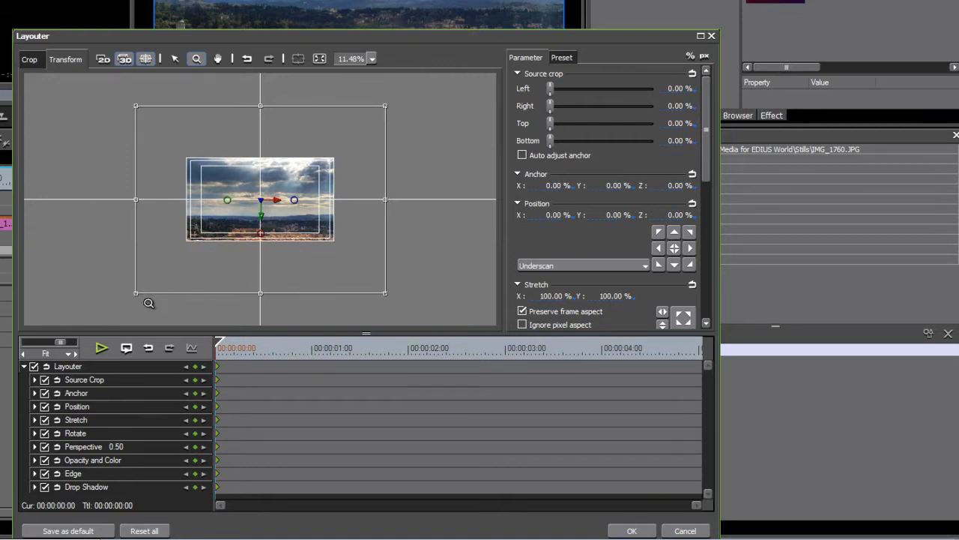
mouse_move(228, 313)
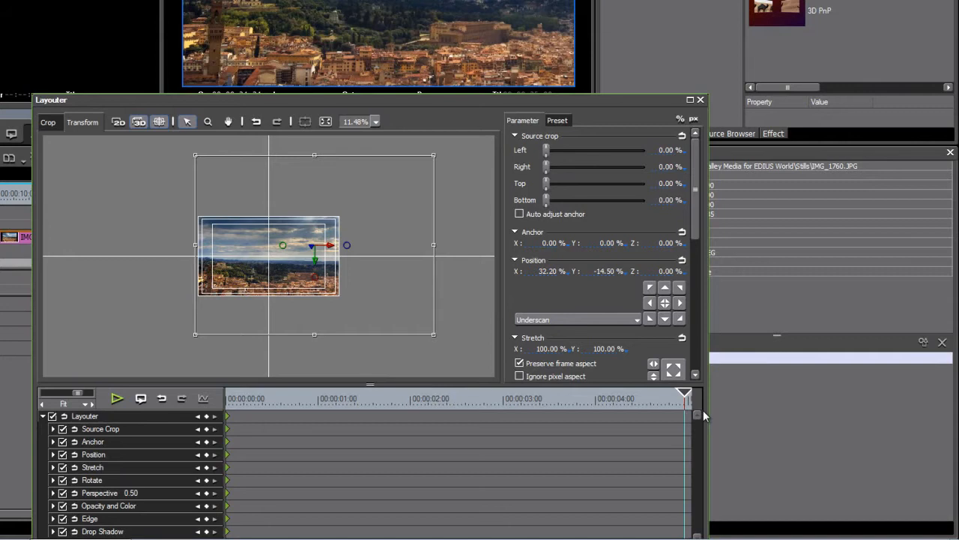
mouse_move(389, 432)
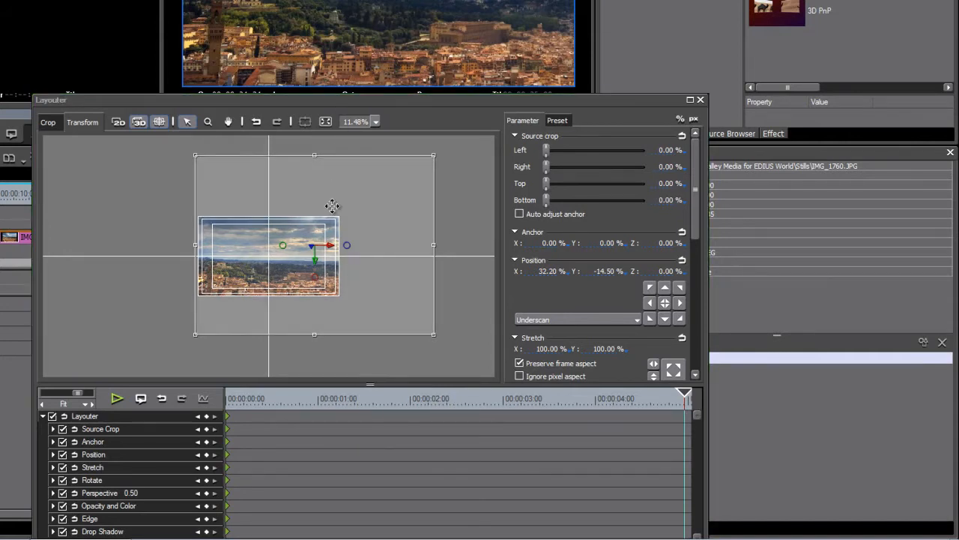
- Keyframe the photo shifted leftward in the frame with Rotate Y set to 10.30°
click(207, 416)
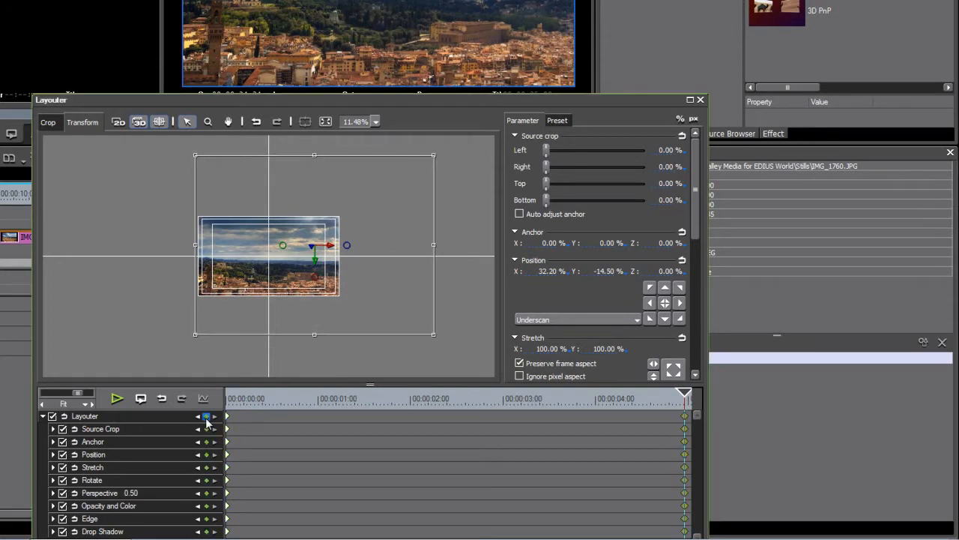
drag(313, 258, 269, 247)
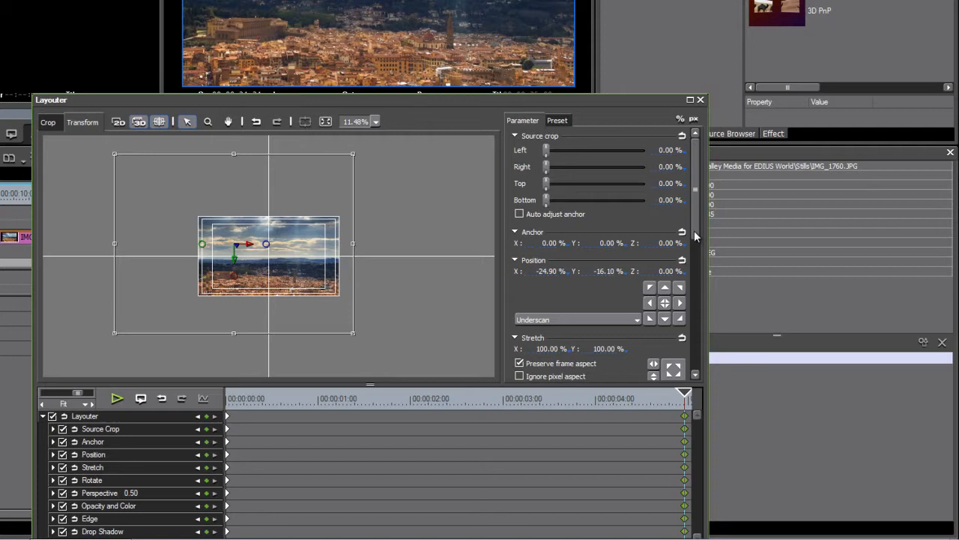
scroll(down, 3)
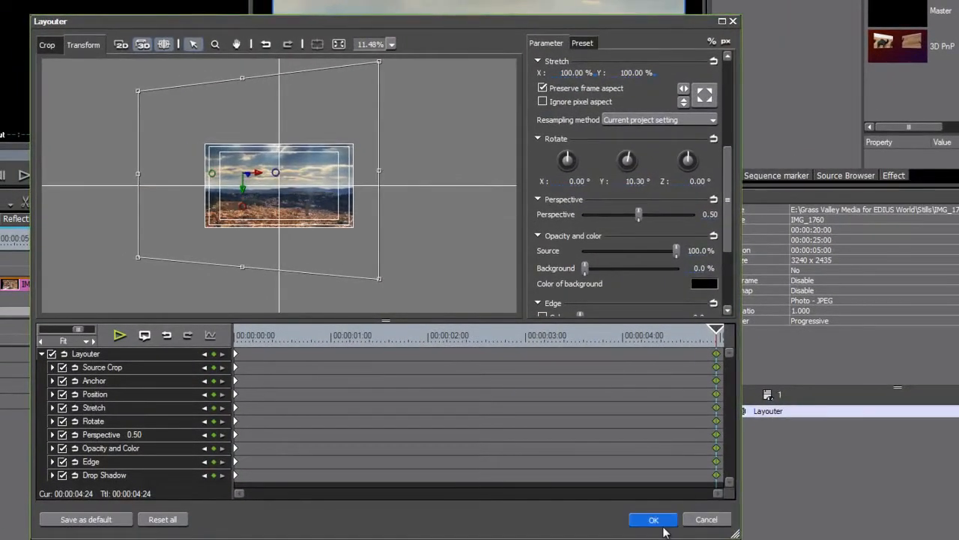
- Apply the Layouter keyframes with OK and play back the animated last clip in the recorder
click(654, 519)
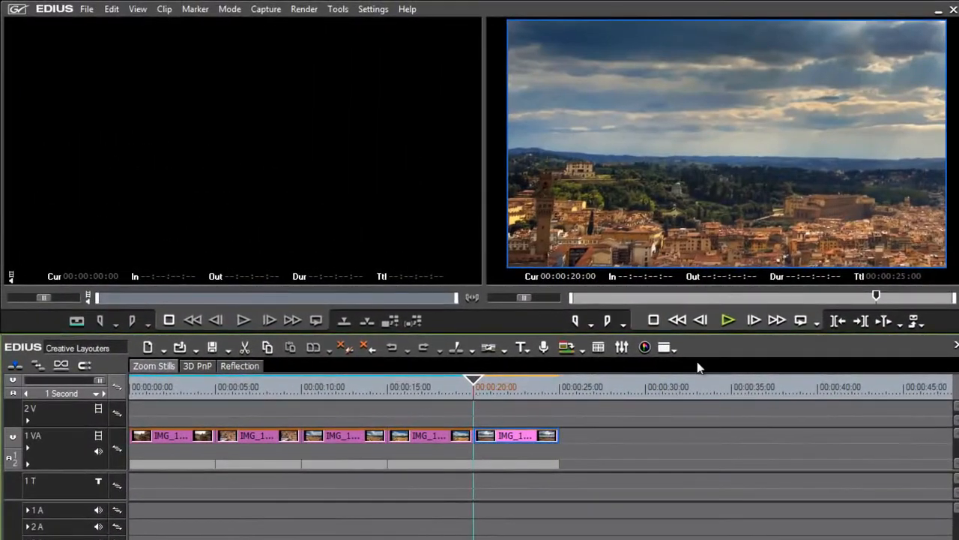
click(727, 321)
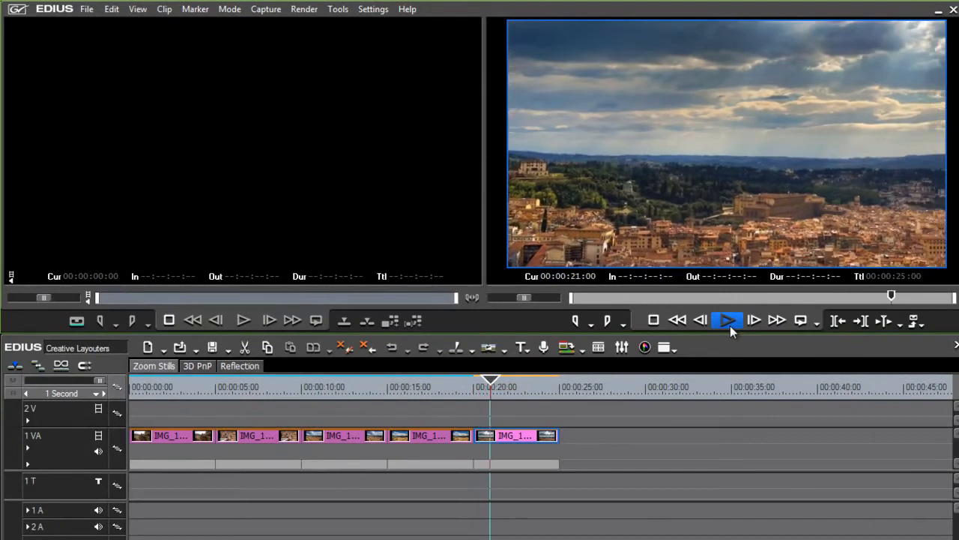
click(727, 321)
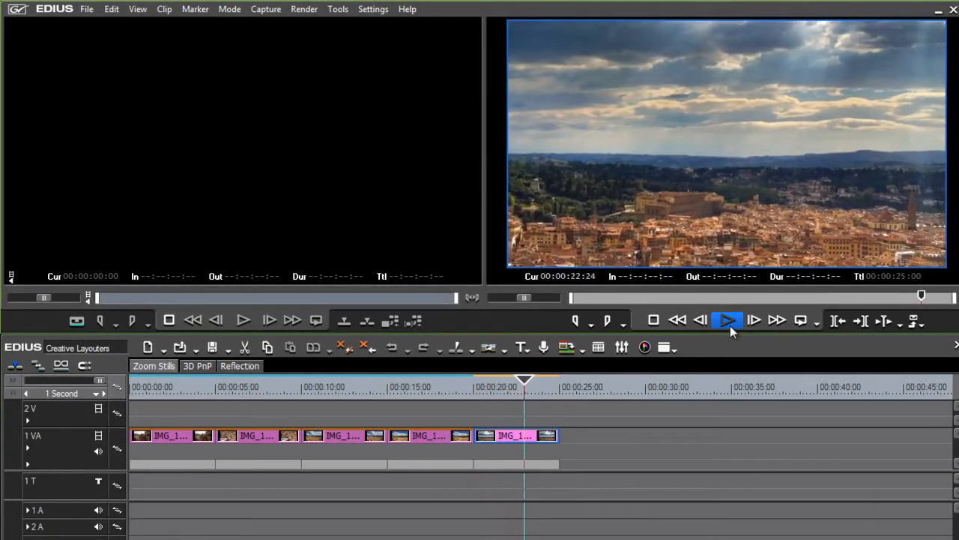
click(727, 321)
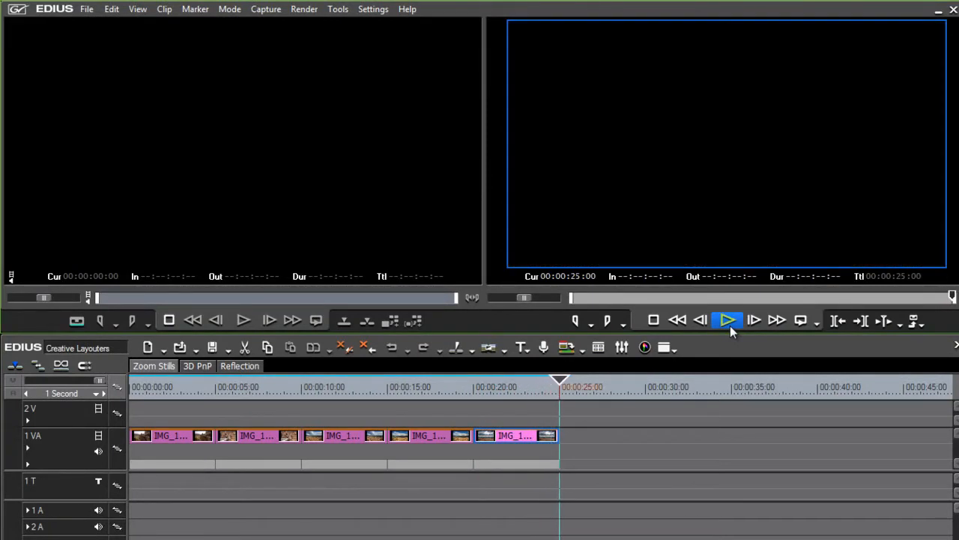
click(727, 321)
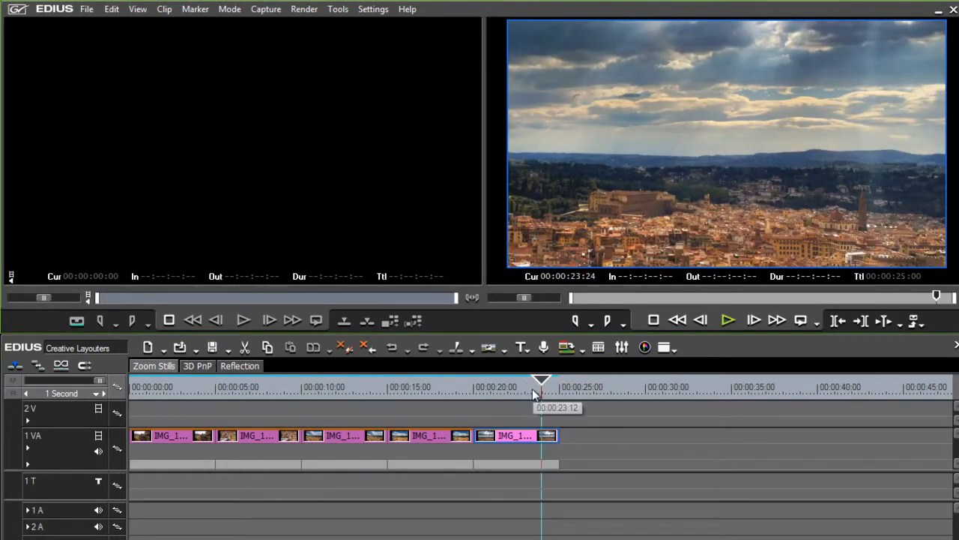
mouse_move(174, 364)
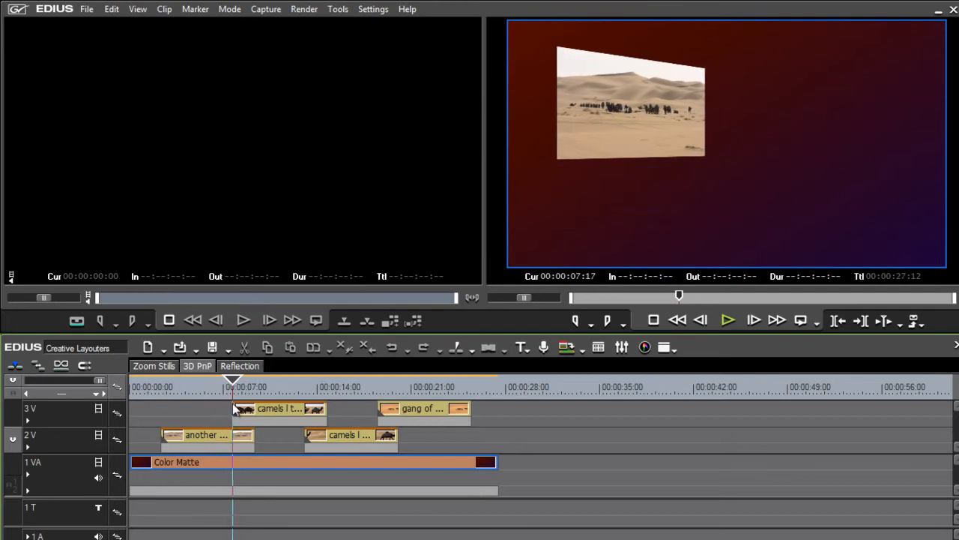
- Scrub the 3D PnP sequence and select the gang of camels clip and the first camel clip on 2V
click(292, 386)
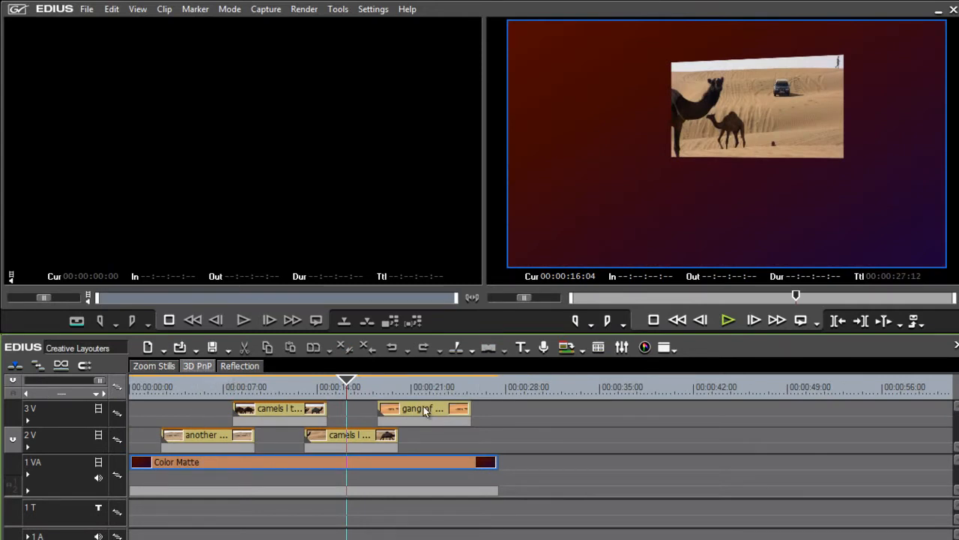
click(422, 387)
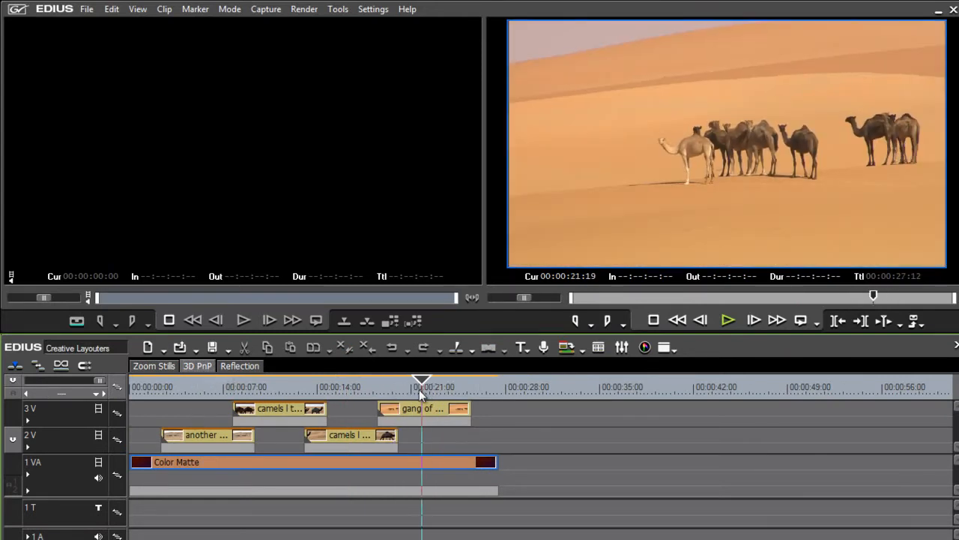
click(208, 377)
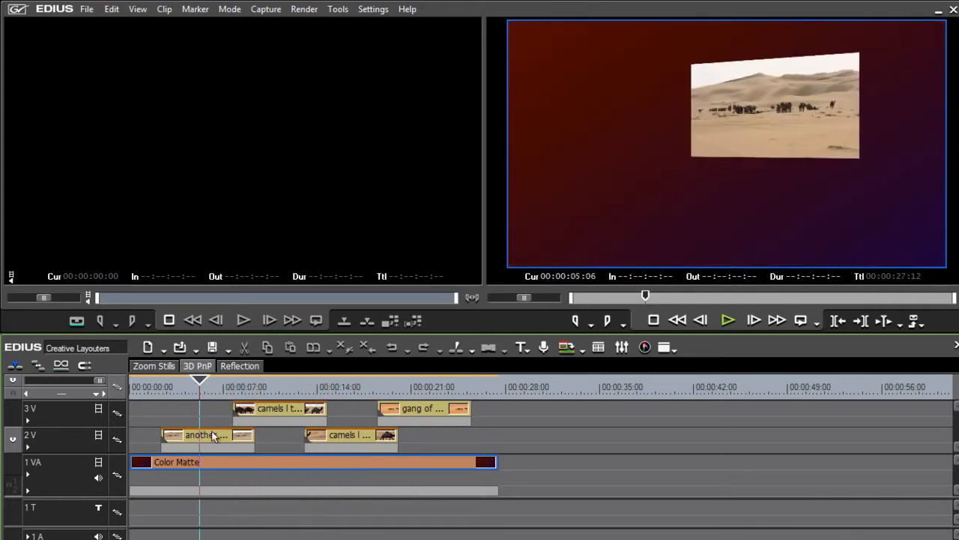
click(207, 434)
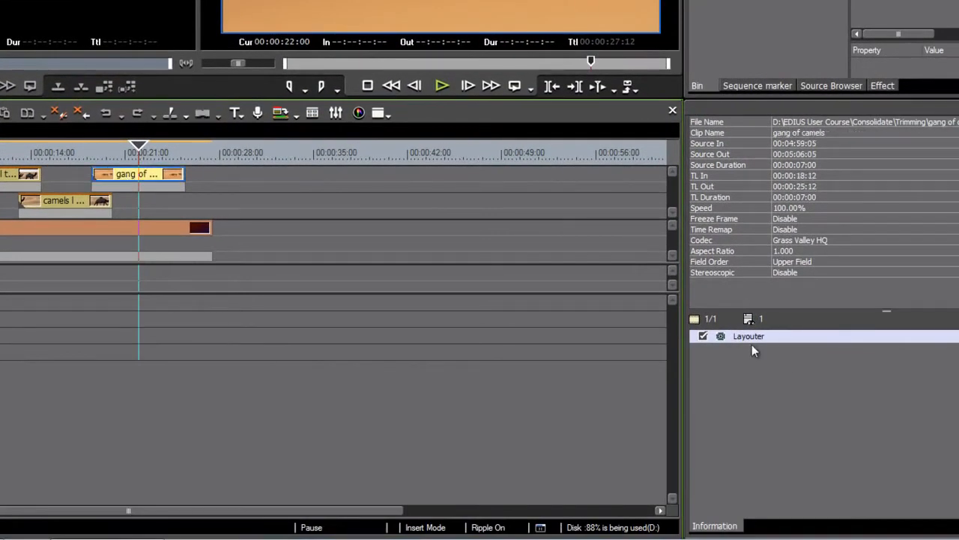
- Bring up the Layouter settings for the gang of camels clip
double_click(748, 336)
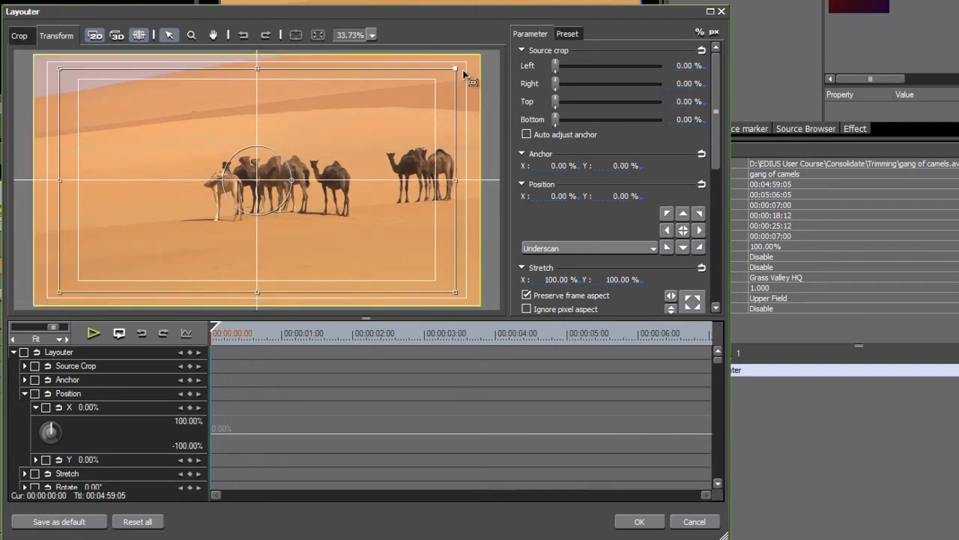
drag(455, 67, 353, 126)
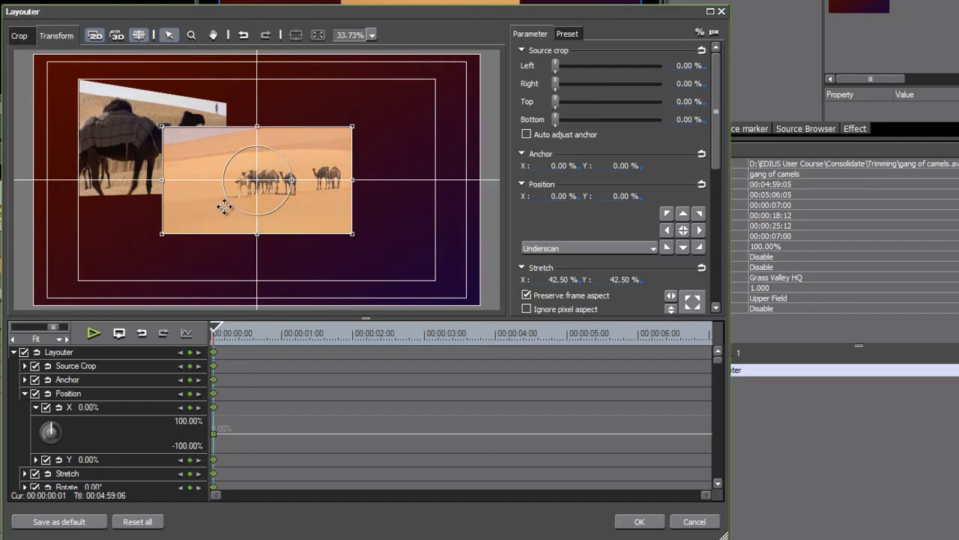
drag(258, 183, 343, 132)
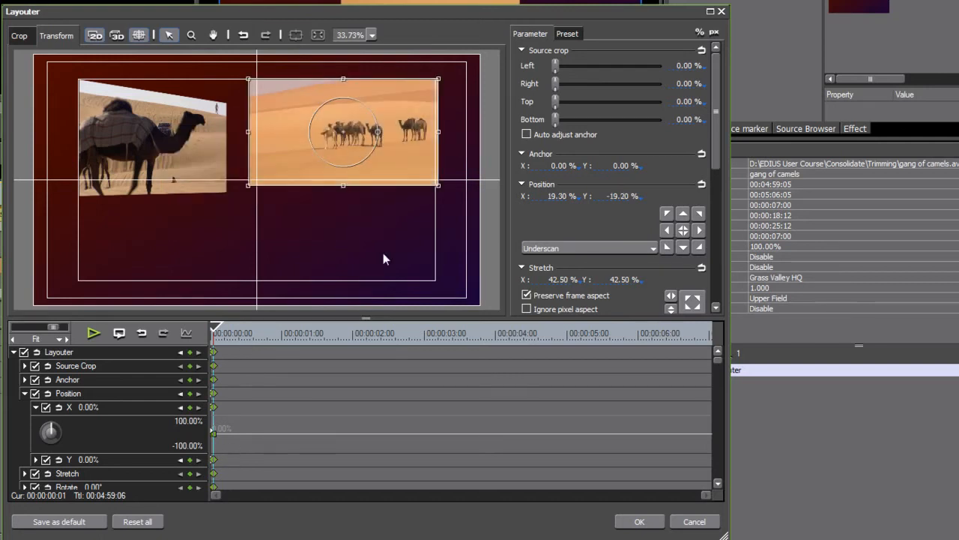
scroll(down, 3)
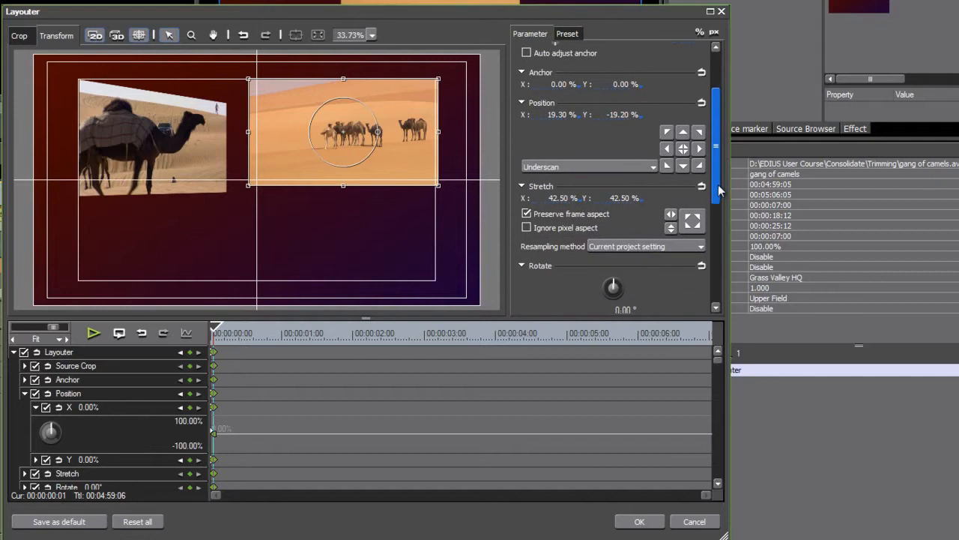
scroll(down, 3)
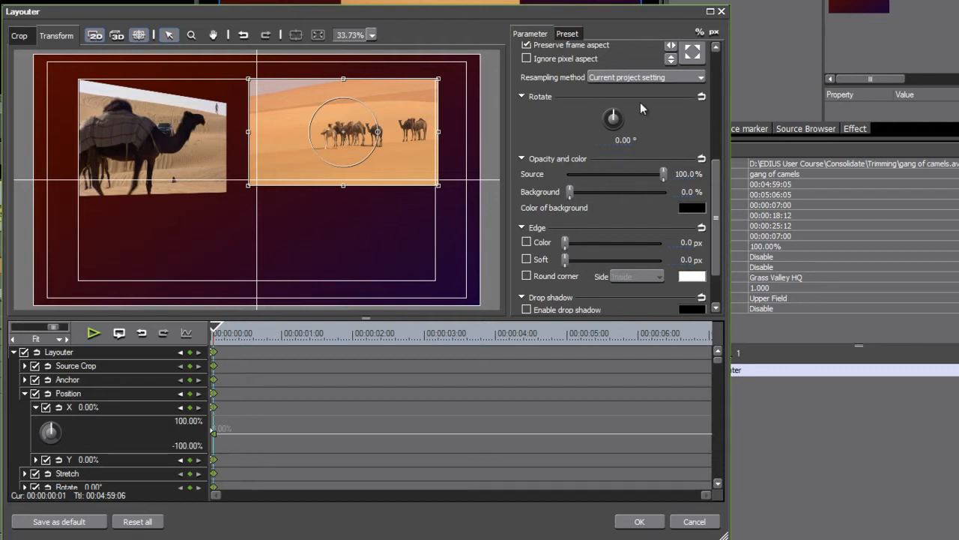
mouse_move(617, 166)
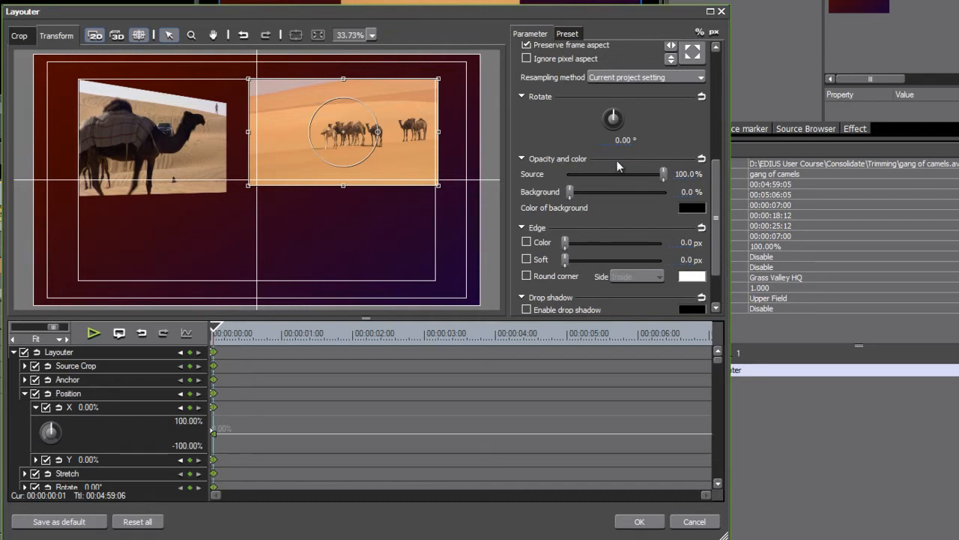
mouse_move(96, 36)
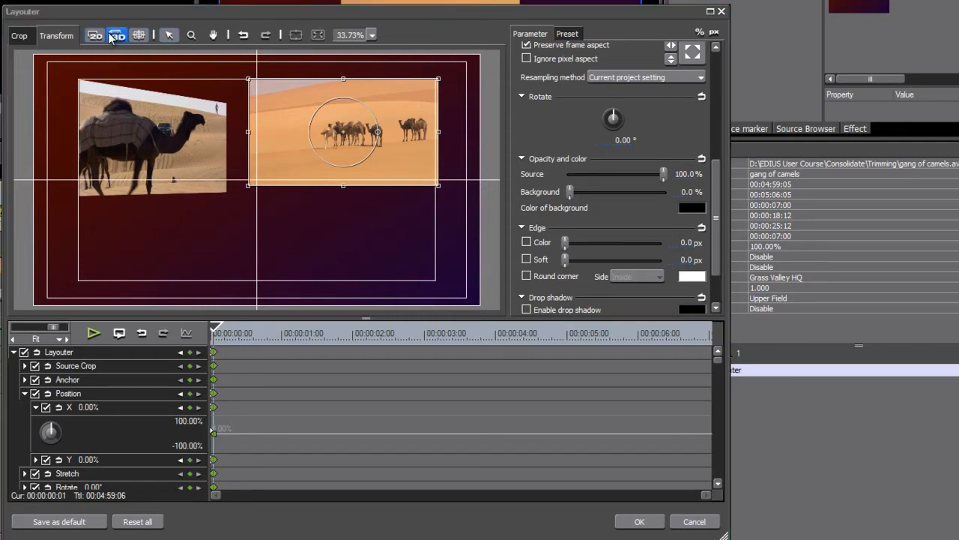
- Switch the camel clip's Layouter to 3D mode and review the Rotate and Opacity parameter rows
click(117, 34)
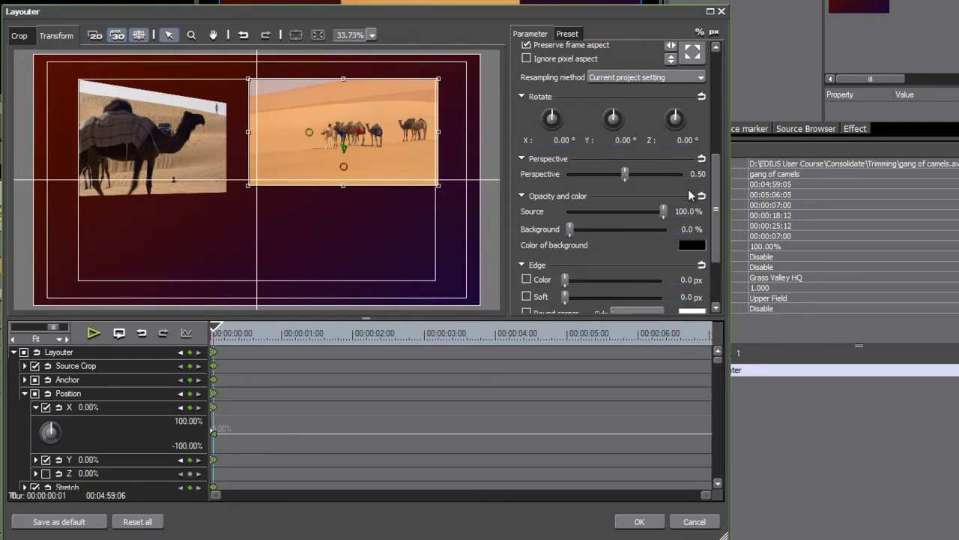
mouse_move(717, 366)
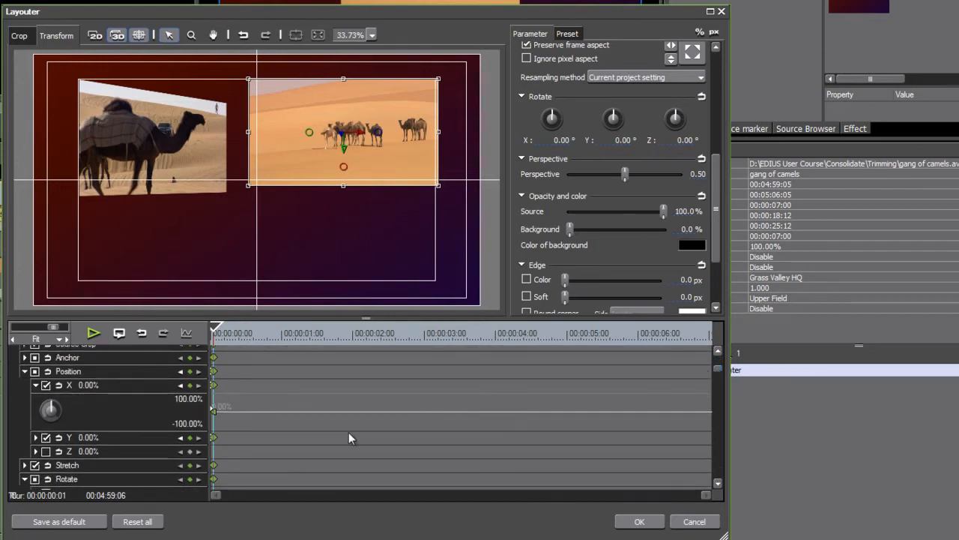
mouse_move(66, 465)
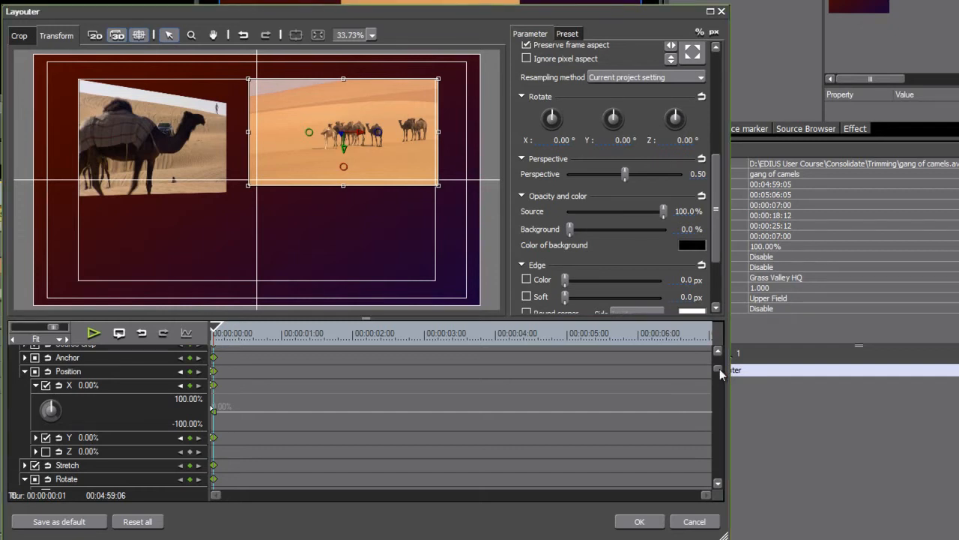
scroll(down, 3)
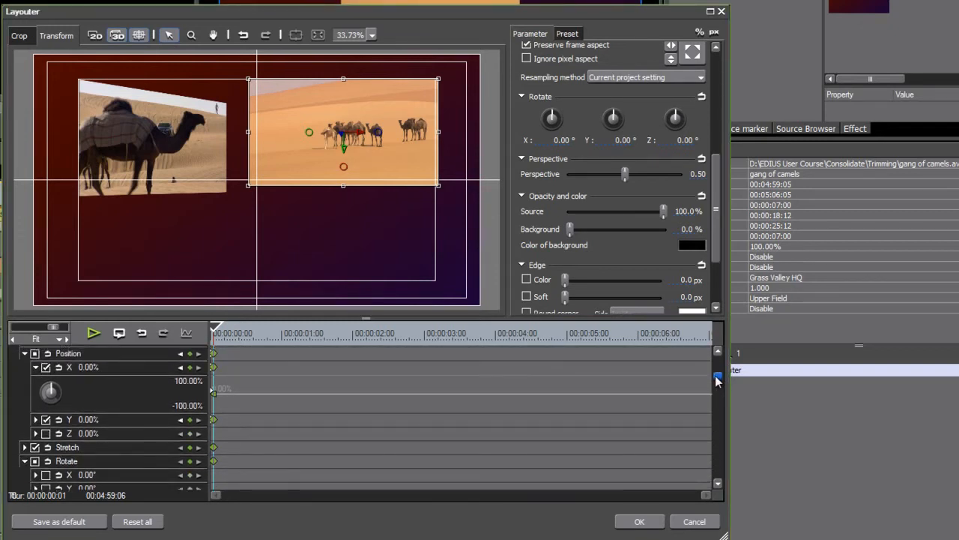
scroll(down, 3)
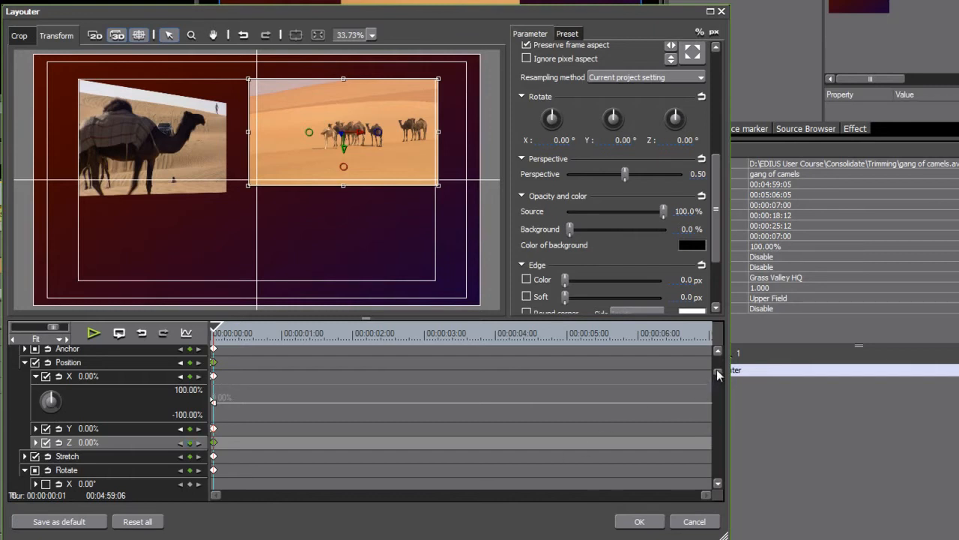
scroll(down, 3)
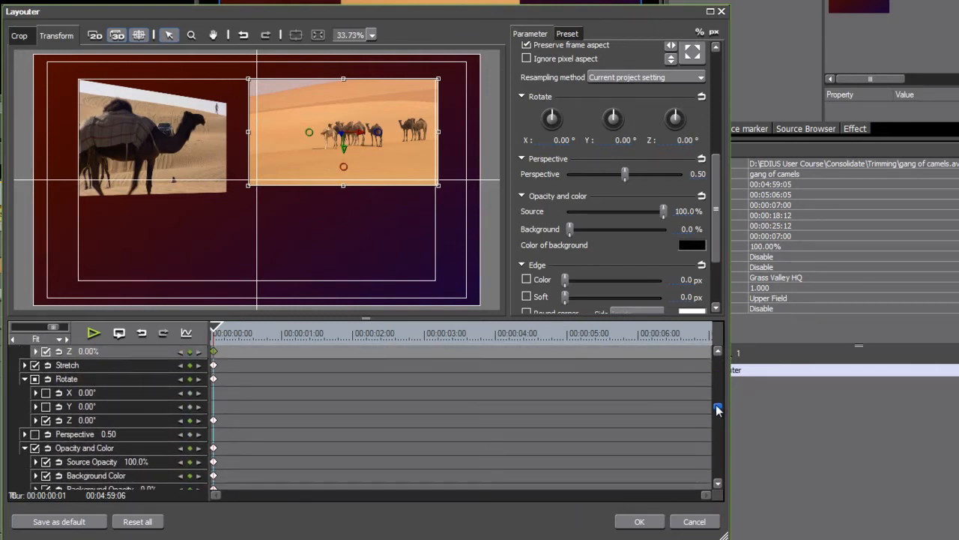
scroll(up, 3)
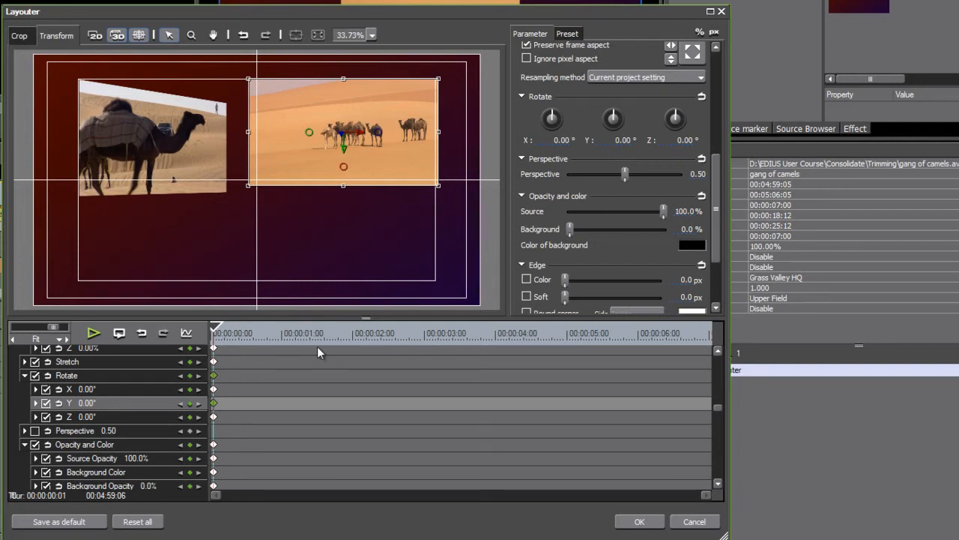
mouse_move(315, 387)
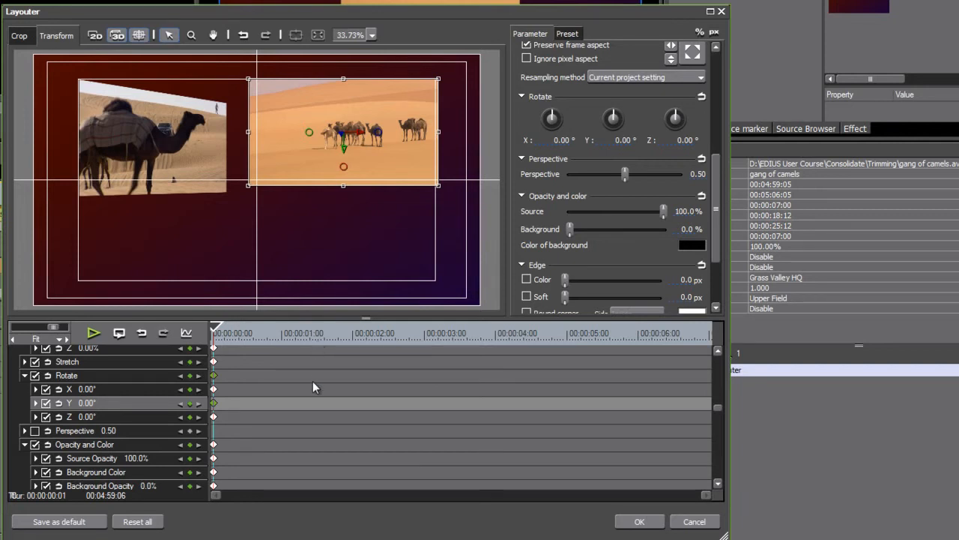
mouse_move(185, 264)
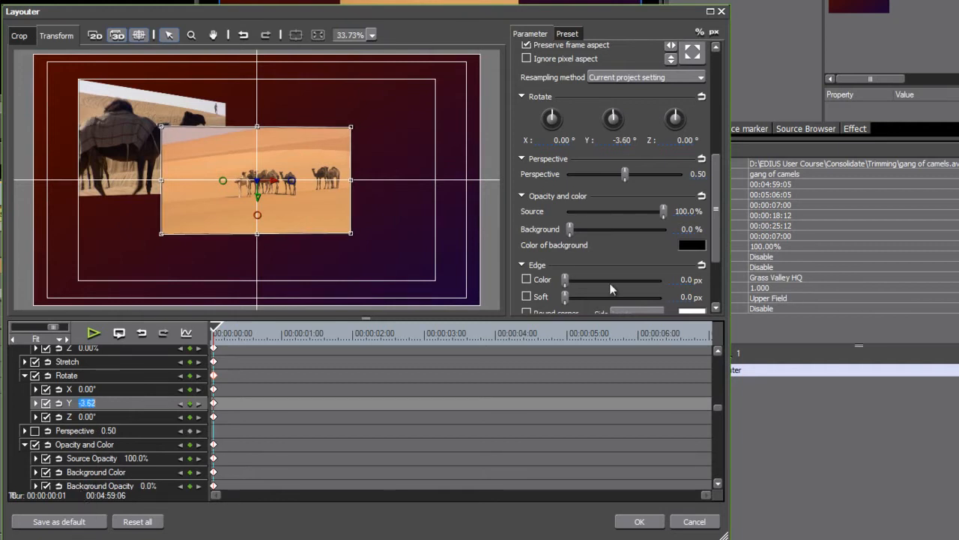
- Turn the camel clip 44.10° about Y and move the angled panel across the frame to keyframe its position
scroll(down, 3)
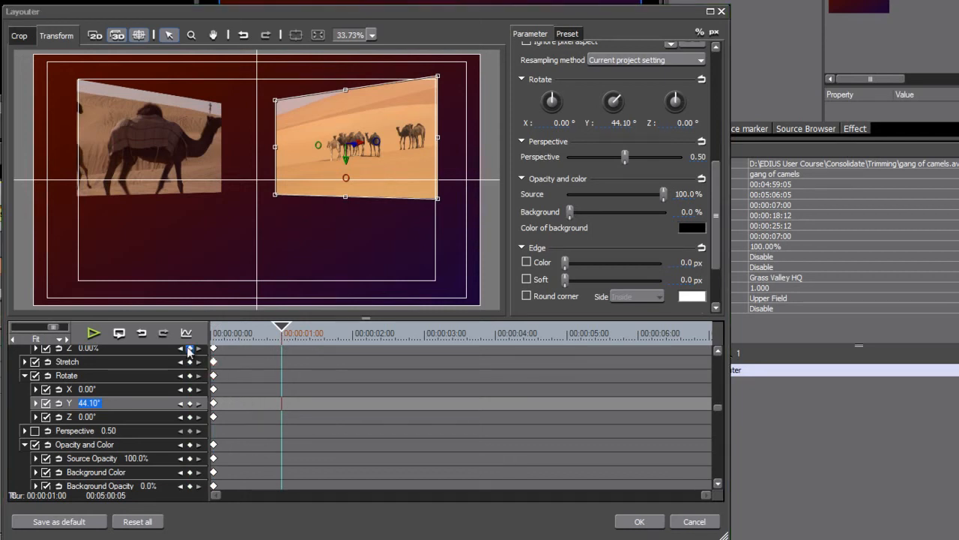
scroll(up, 3)
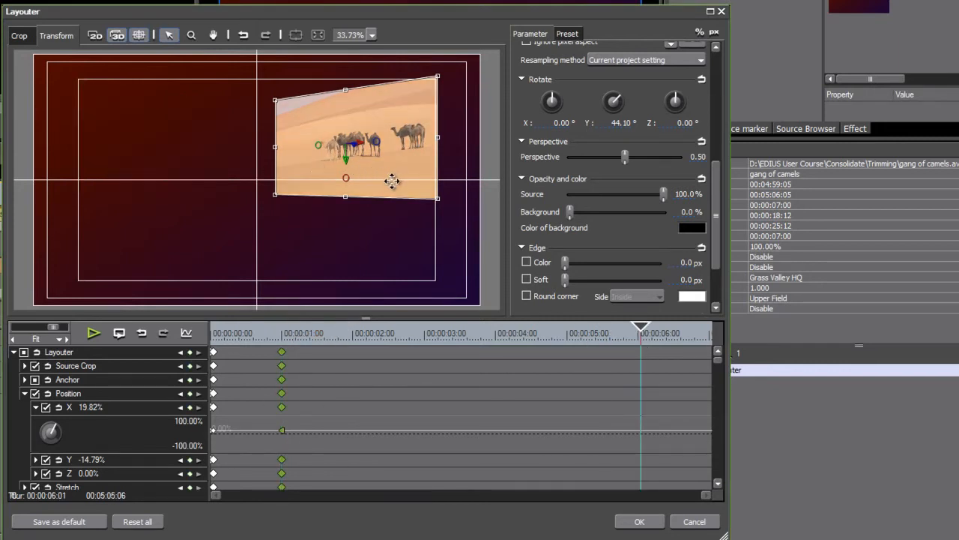
drag(393, 181, 110, 181)
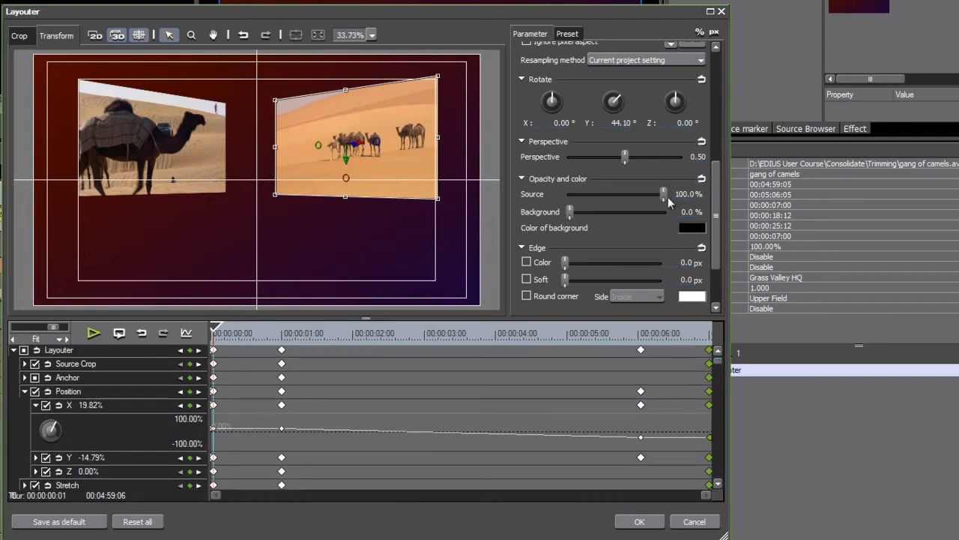
- Lower the Source opacity, preview the animation along the Layouter timeline, and apply with OK
drag(662, 195, 591, 195)
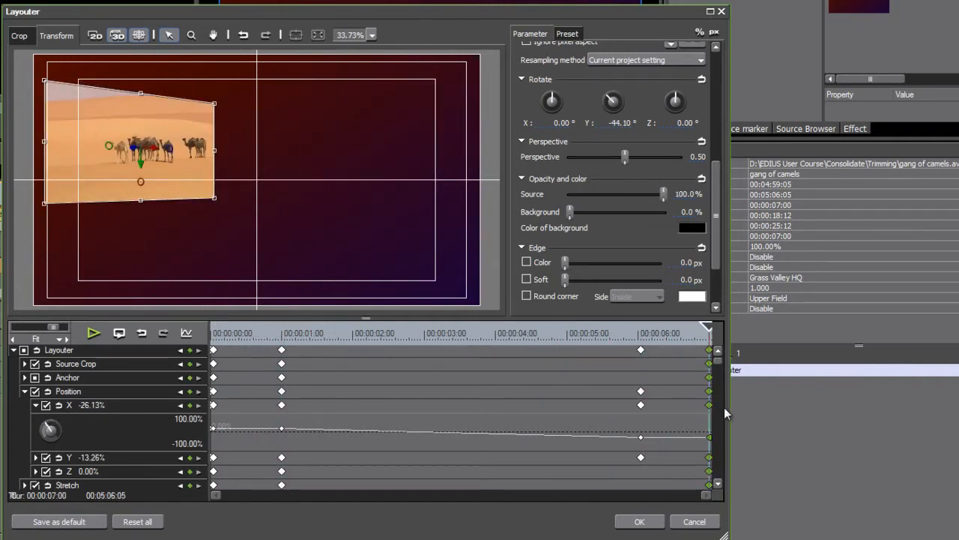
drag(662, 193, 569, 193)
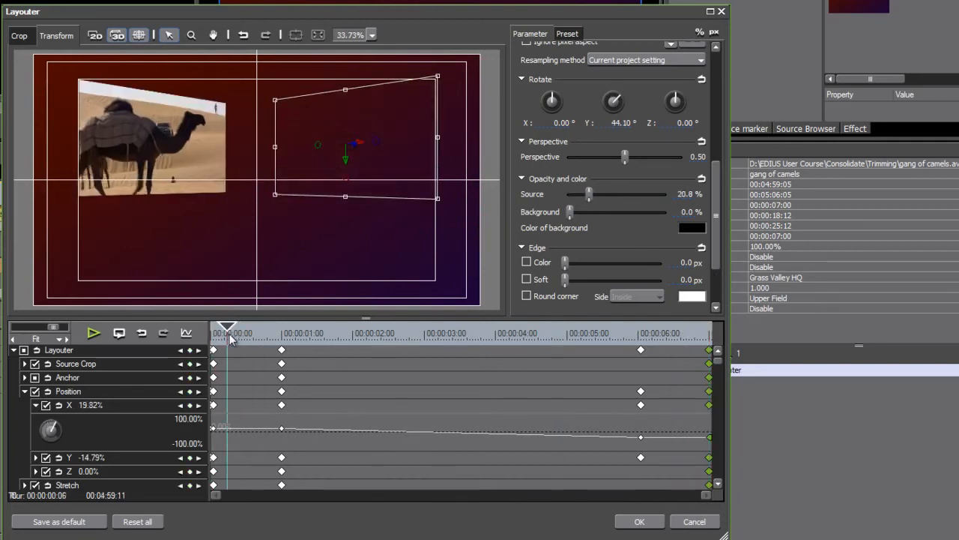
drag(228, 327, 667, 327)
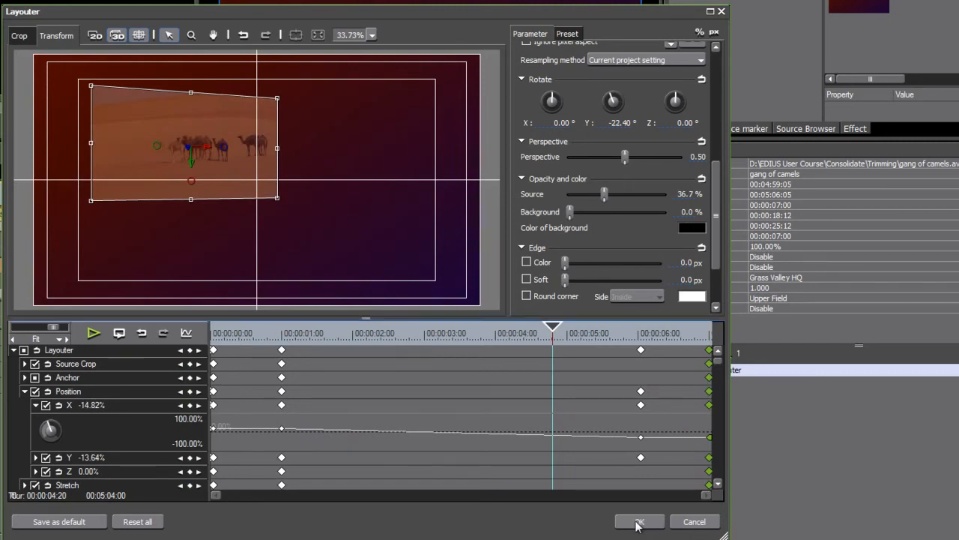
click(638, 522)
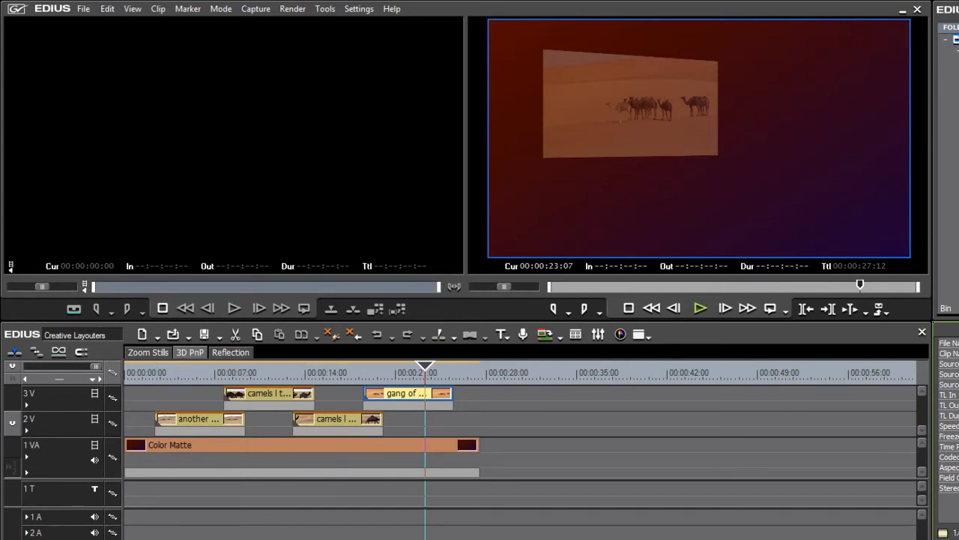
mouse_move(453, 402)
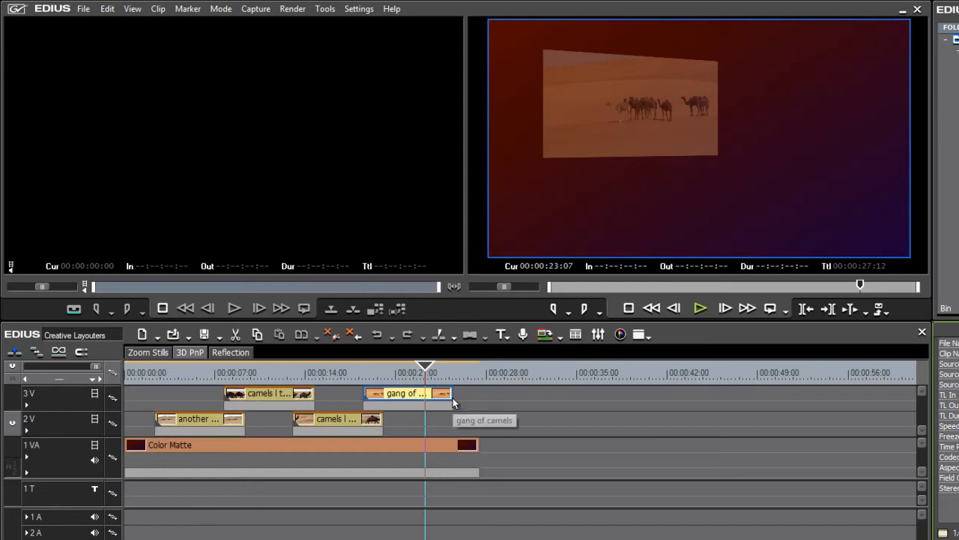
mouse_move(399, 399)
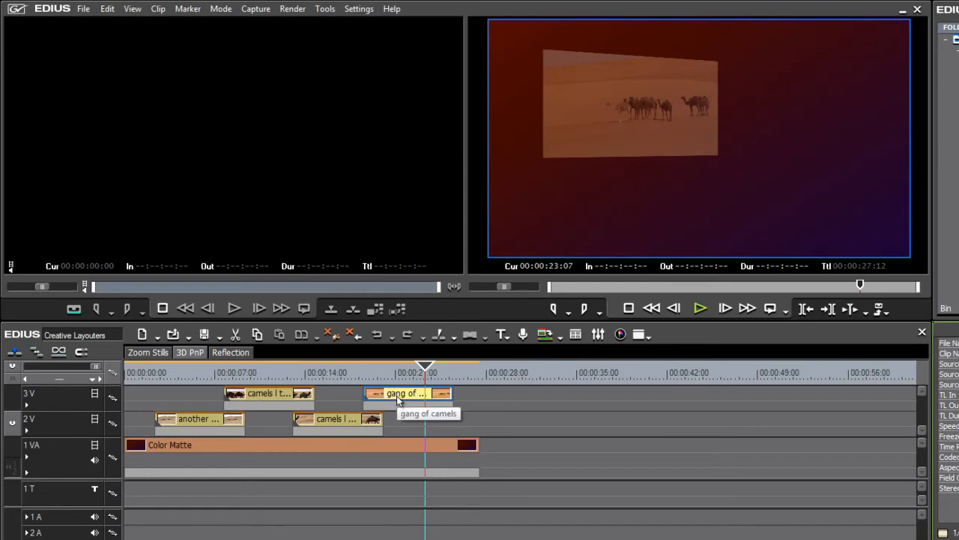
right_click(404, 393)
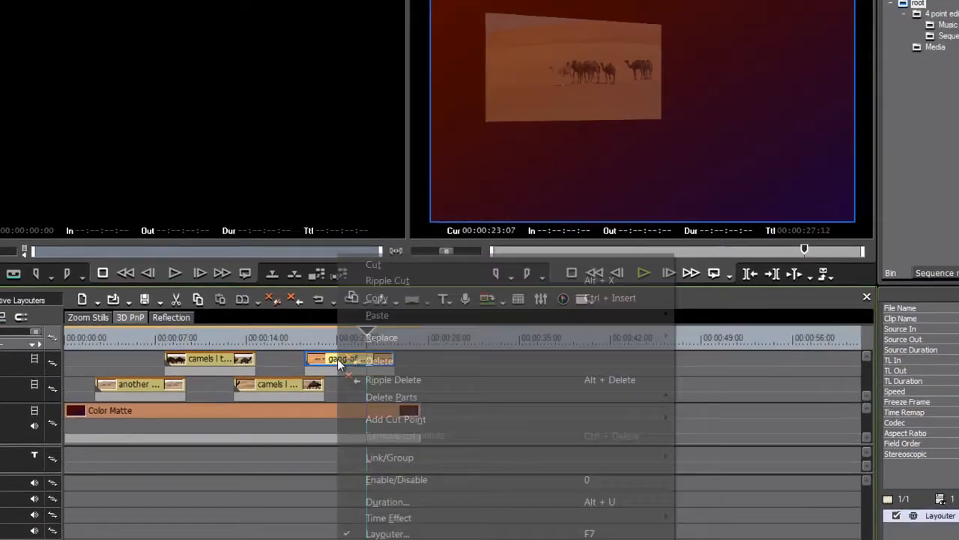
click(387, 501)
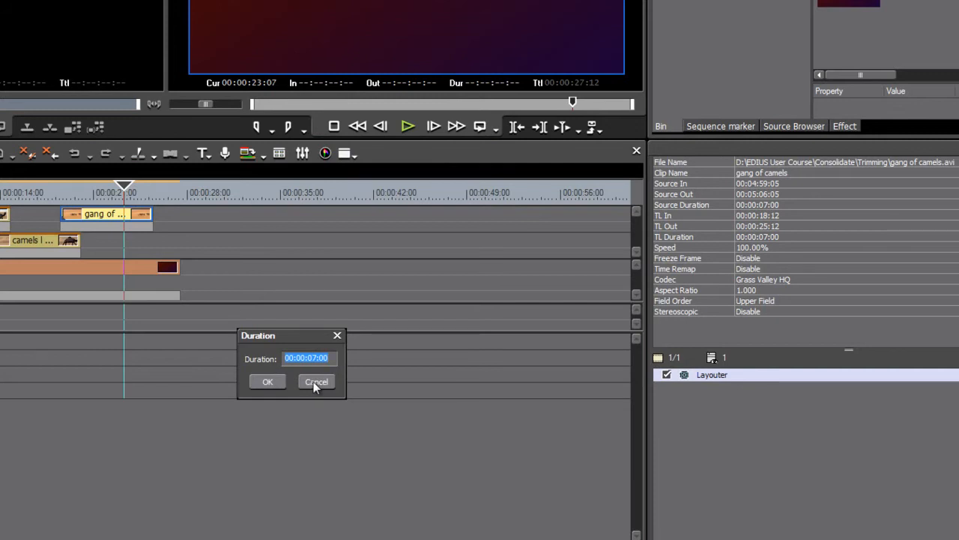
click(315, 382)
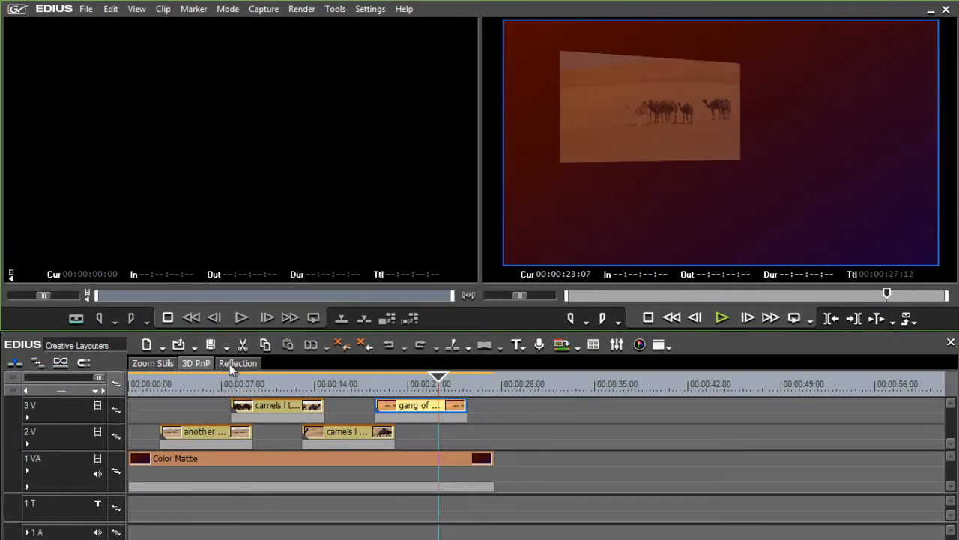
mouse_move(237, 363)
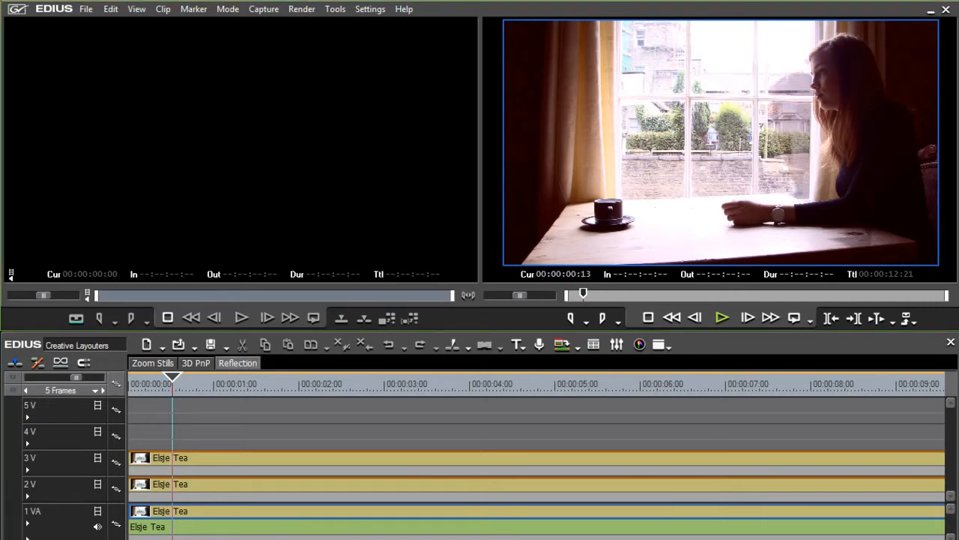
- Park on a later frame of the Elgie Tea sequence and show the Effect palette
click(373, 384)
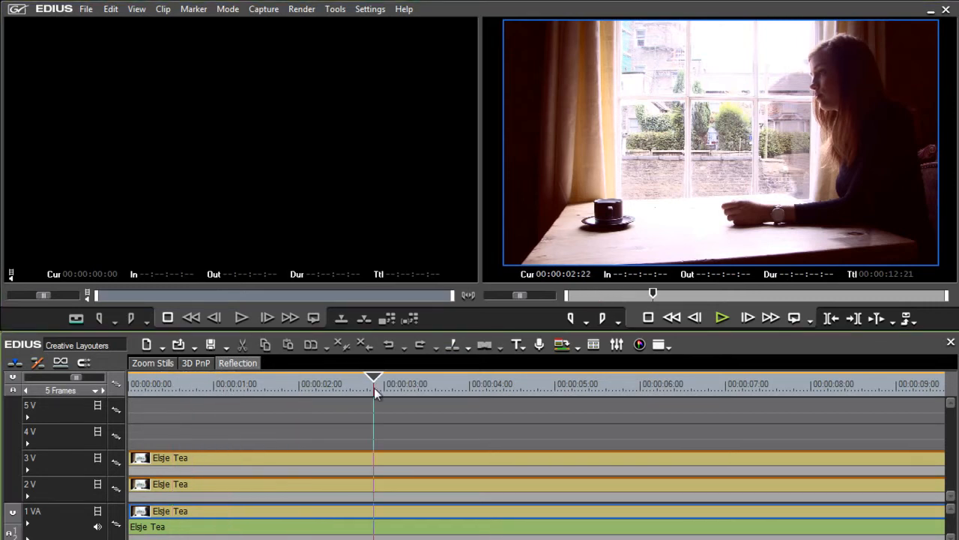
click(812, 384)
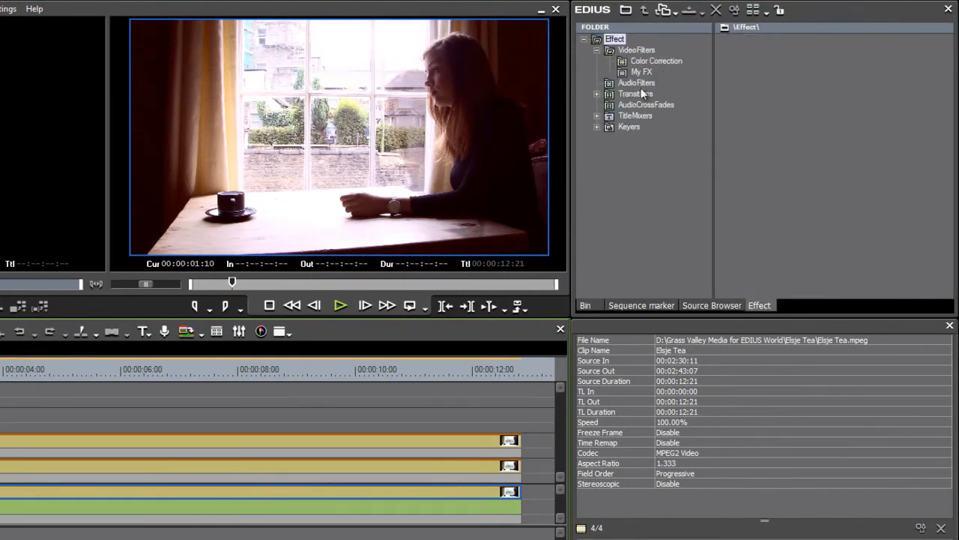
- Locate the Mask filter in the VideoFilters effect category
click(635, 49)
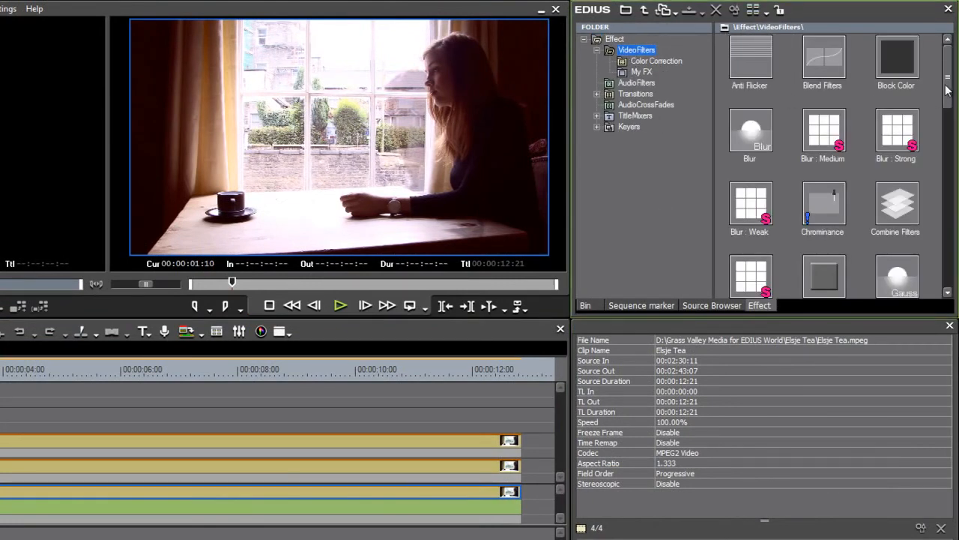
scroll(down, 3)
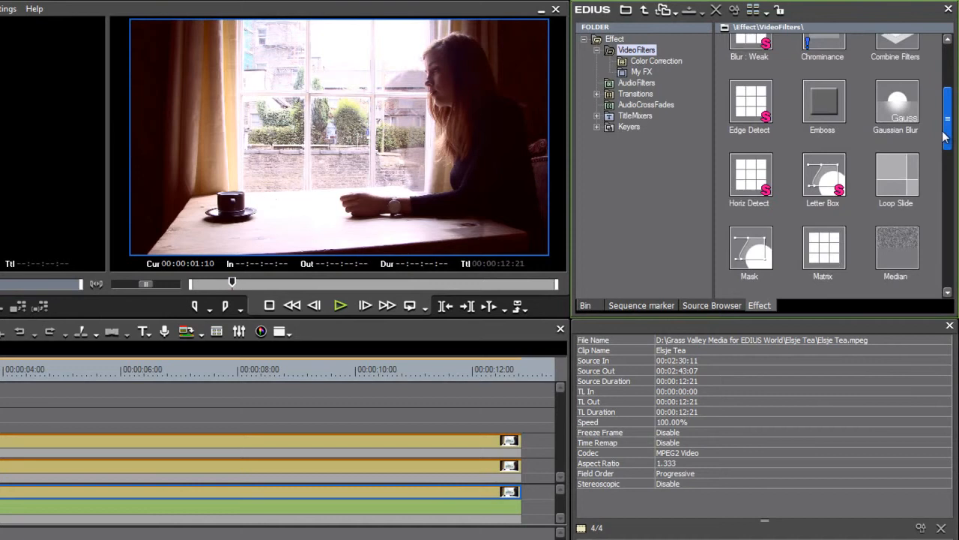
scroll(down, 3)
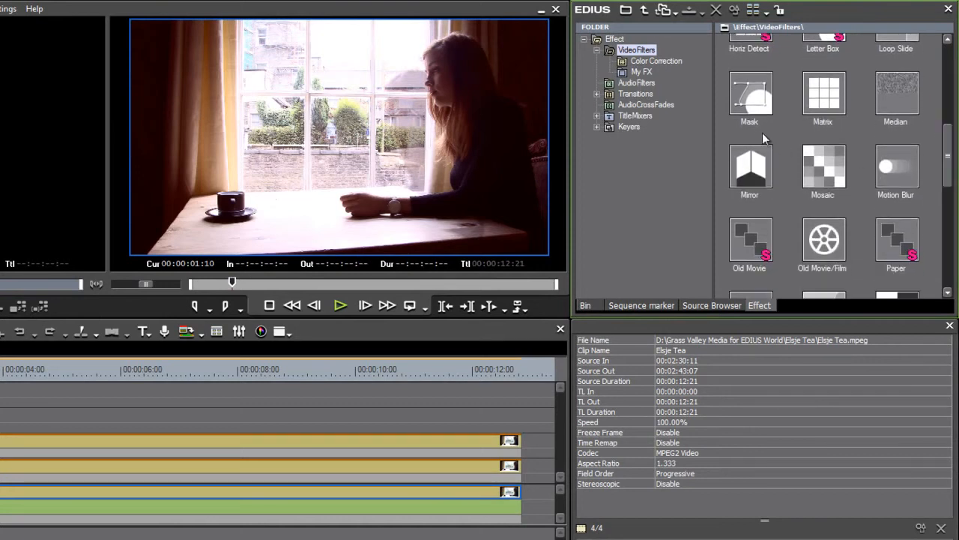
click(750, 93)
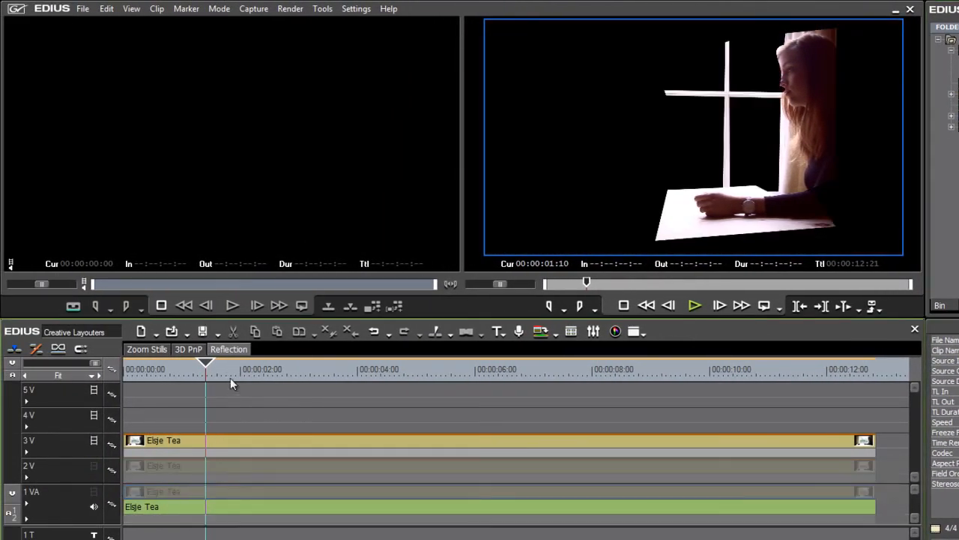
- Hide and re-show the cutout layer at a later frame, then enter the first Mask filter's settings
click(524, 369)
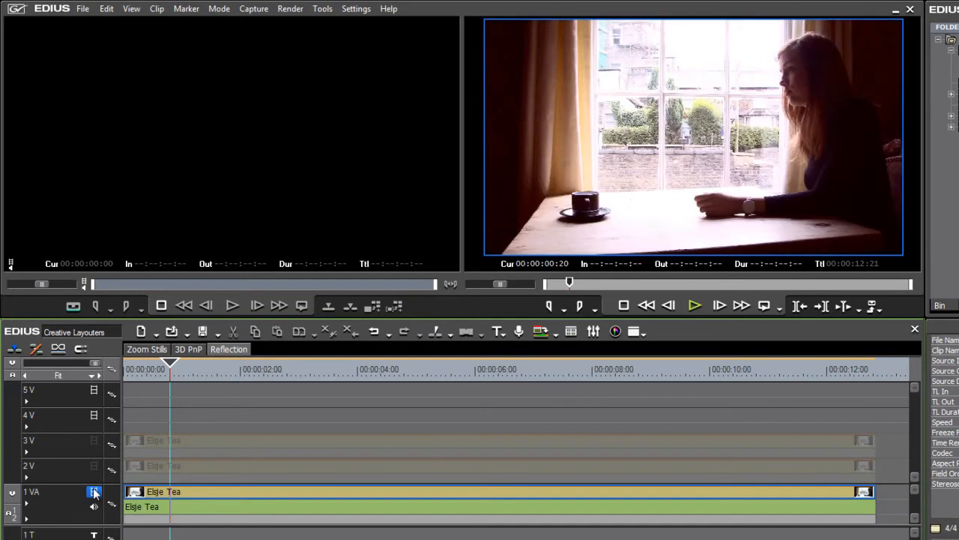
click(303, 368)
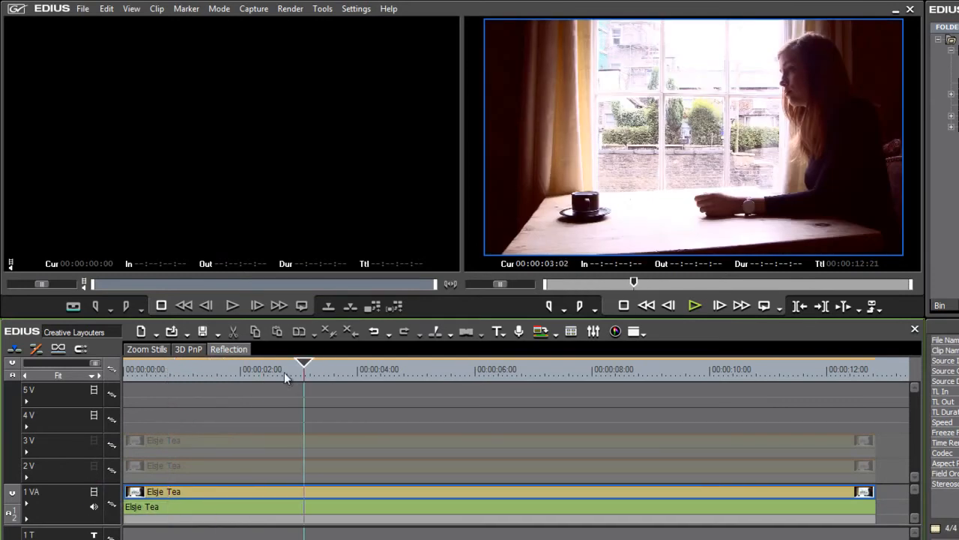
click(171, 369)
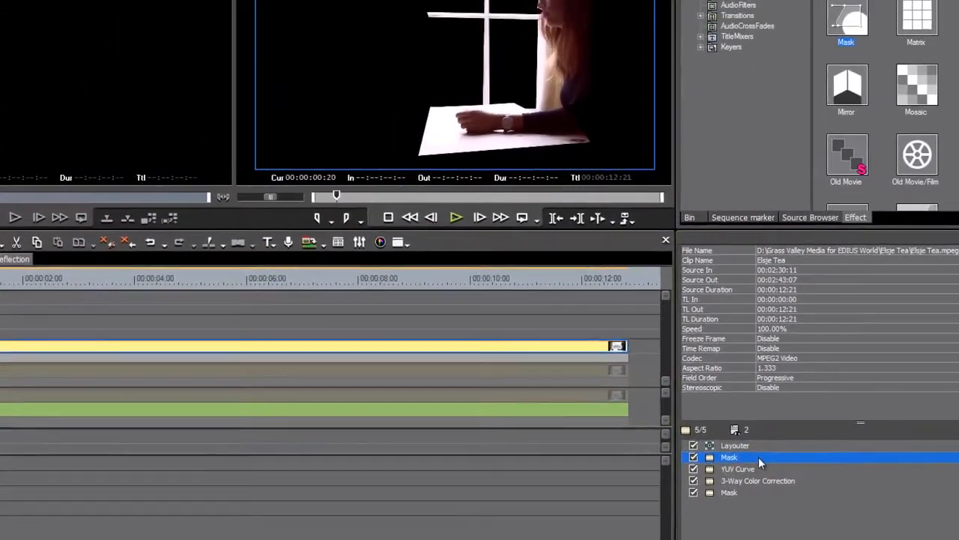
double_click(728, 457)
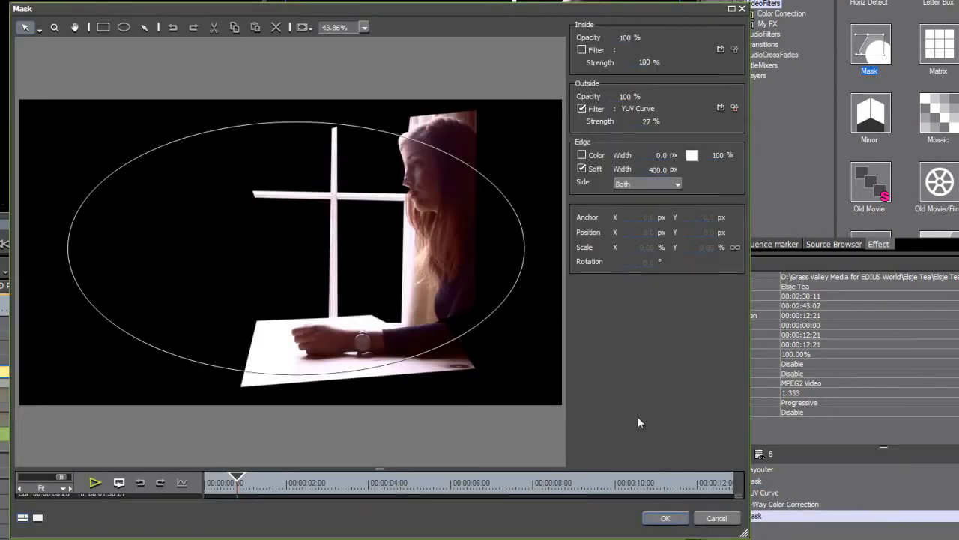
- Inspect the second Mask filter's freehand shape around the woman without changes and close both dialogs
click(665, 519)
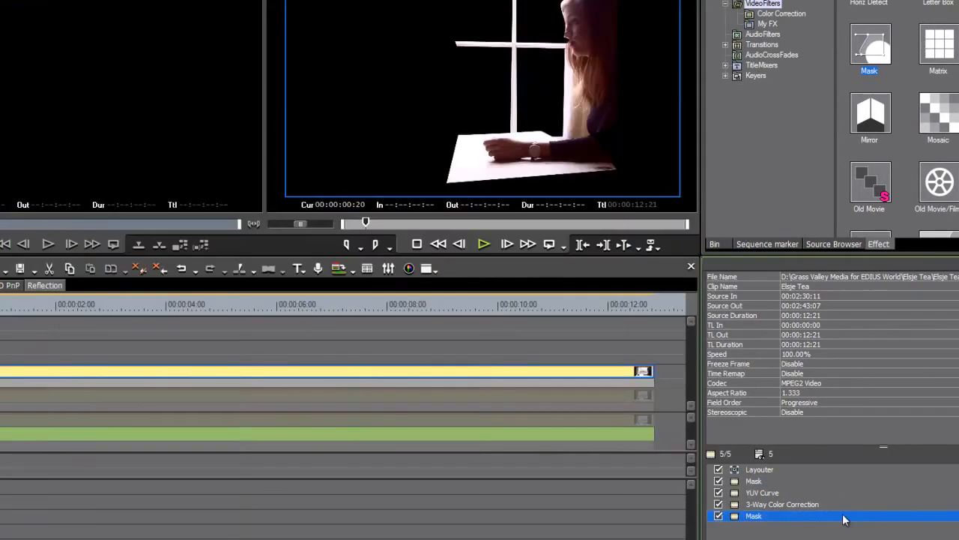
double_click(753, 516)
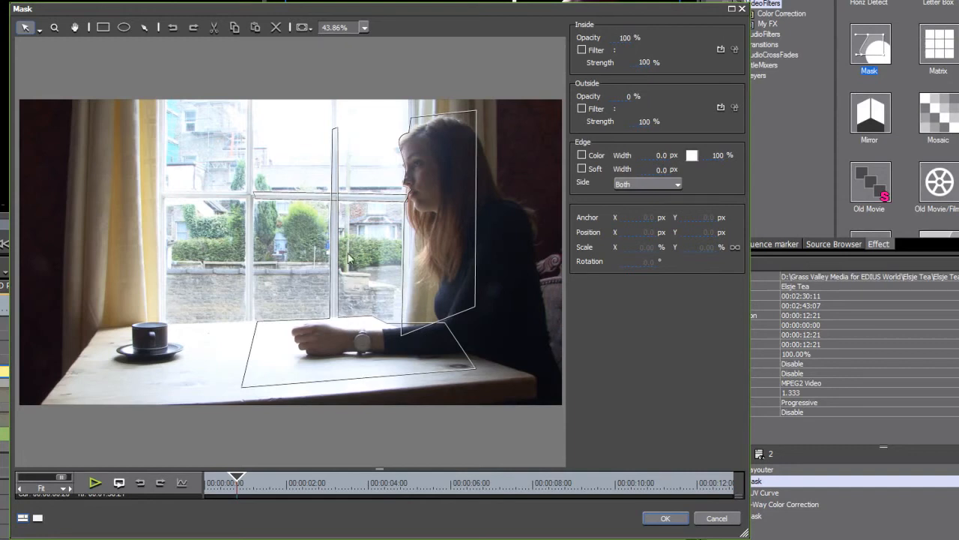
mouse_move(642, 310)
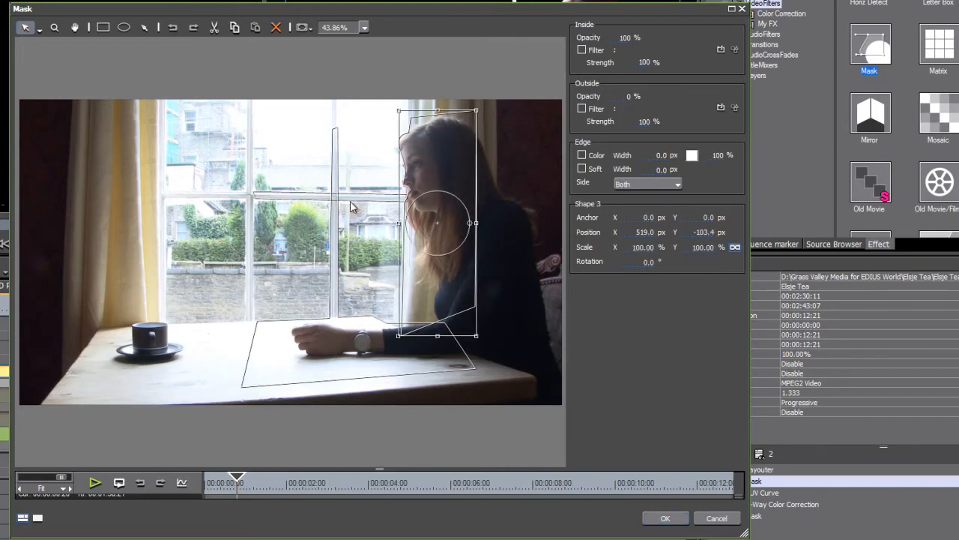
click(665, 518)
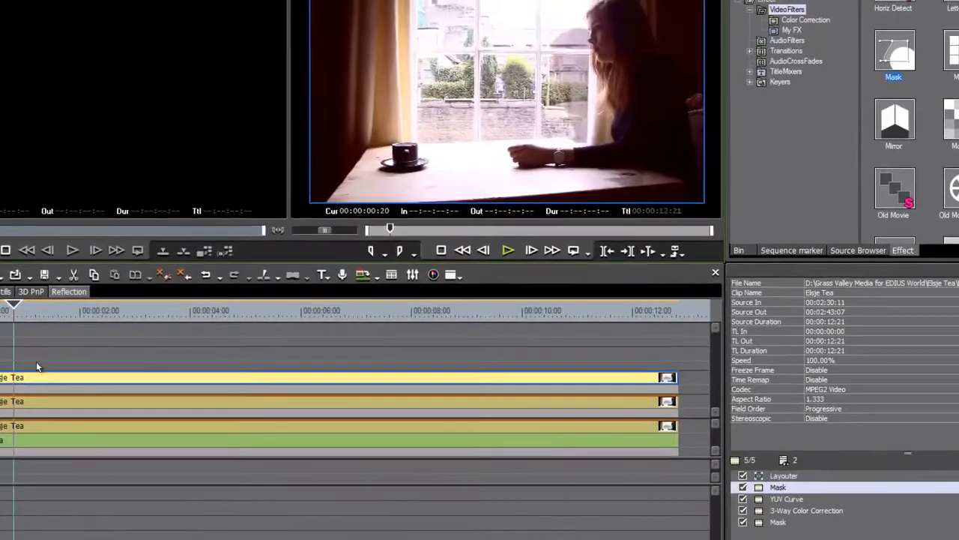
click(336, 9)
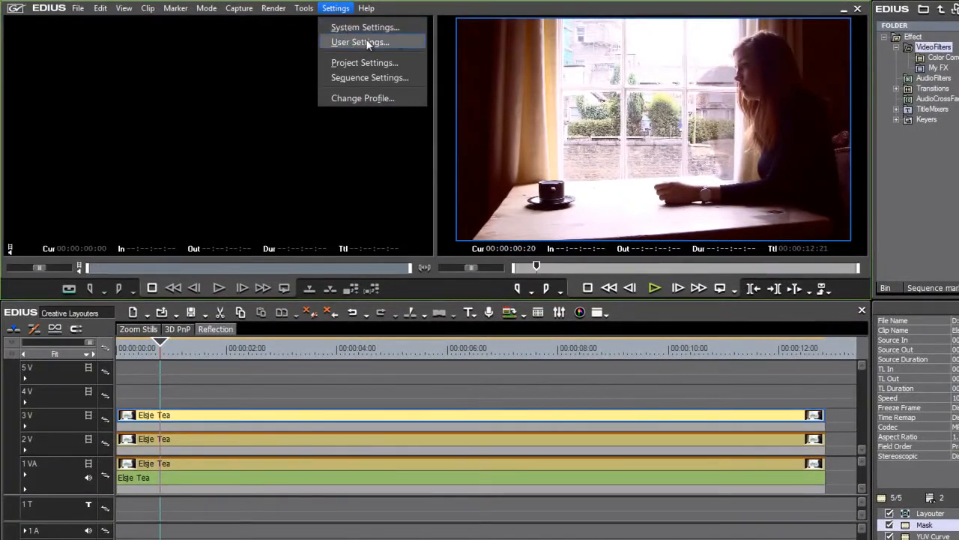
click(360, 42)
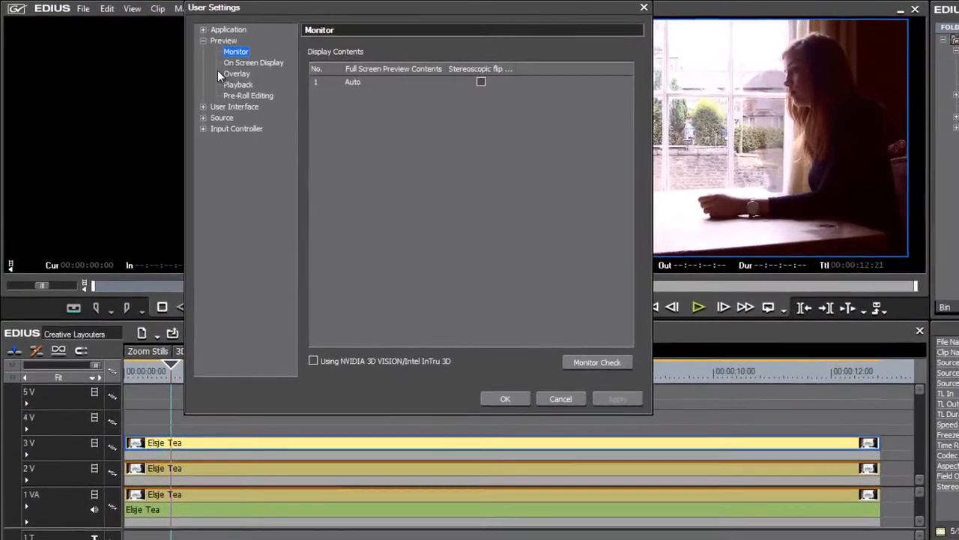
click(237, 84)
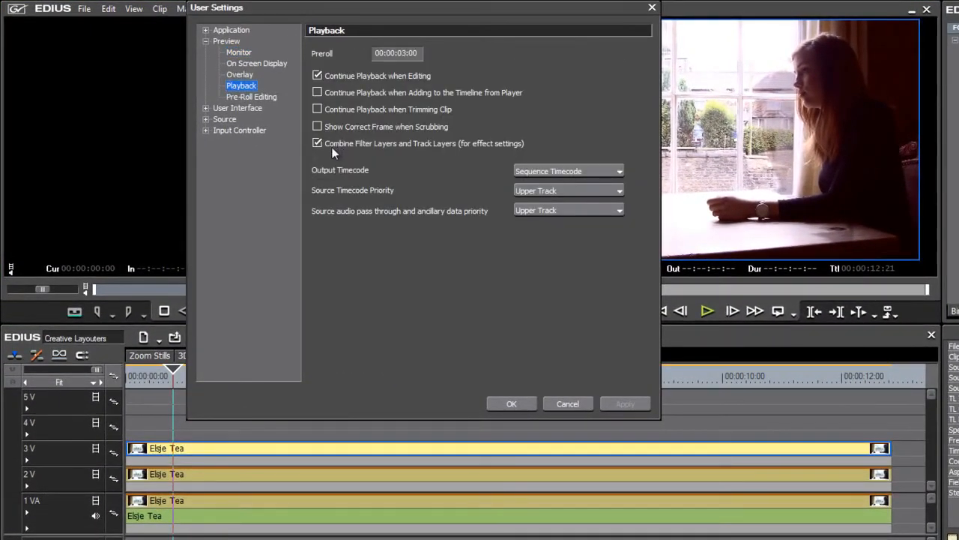
mouse_move(401, 157)
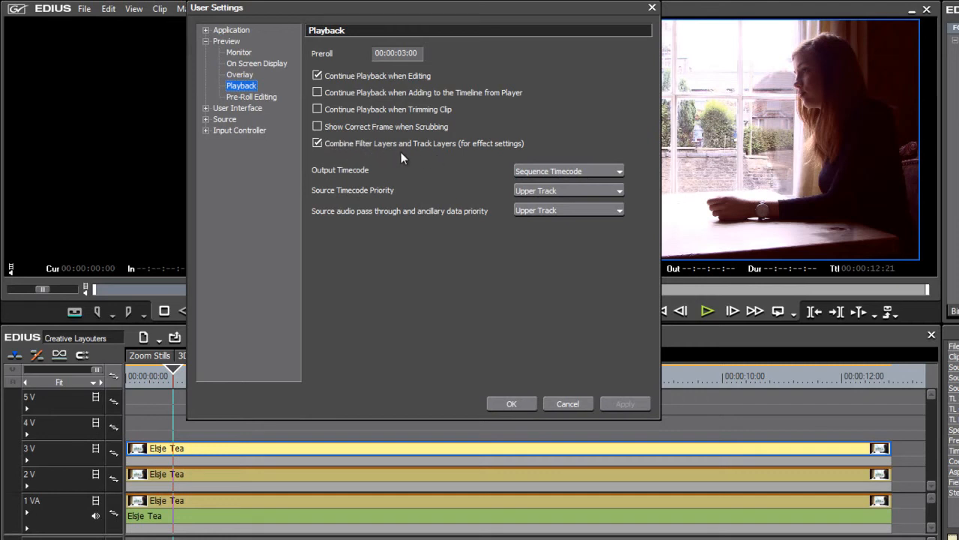
mouse_move(470, 161)
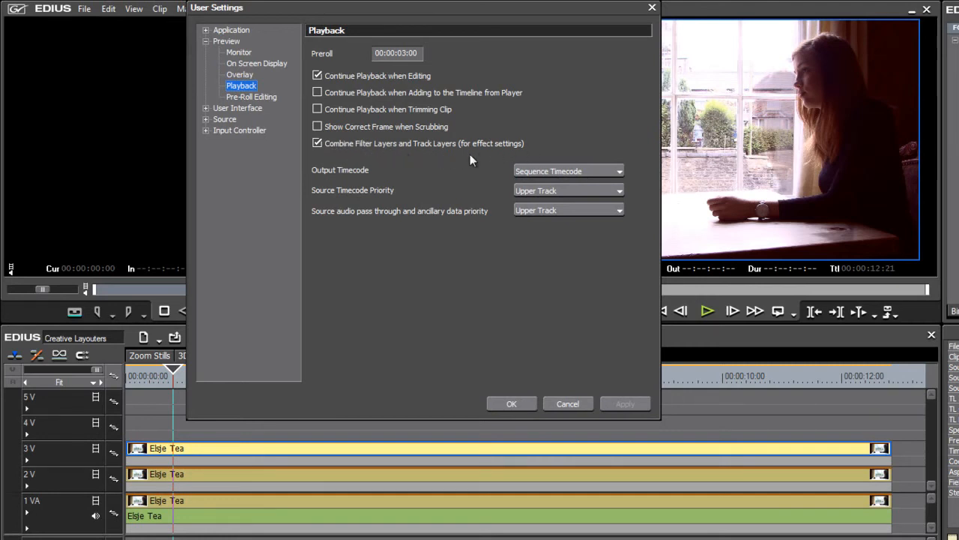
mouse_move(366, 202)
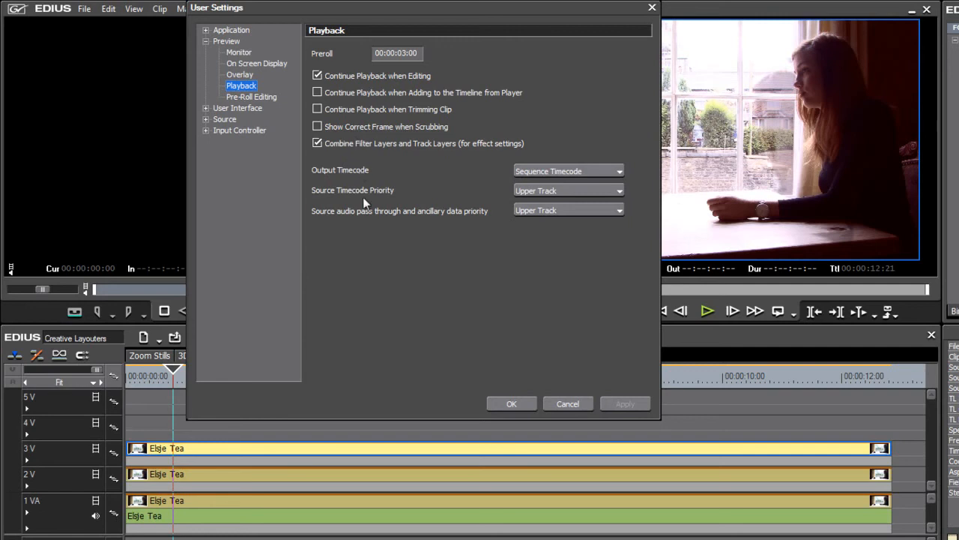
click(566, 403)
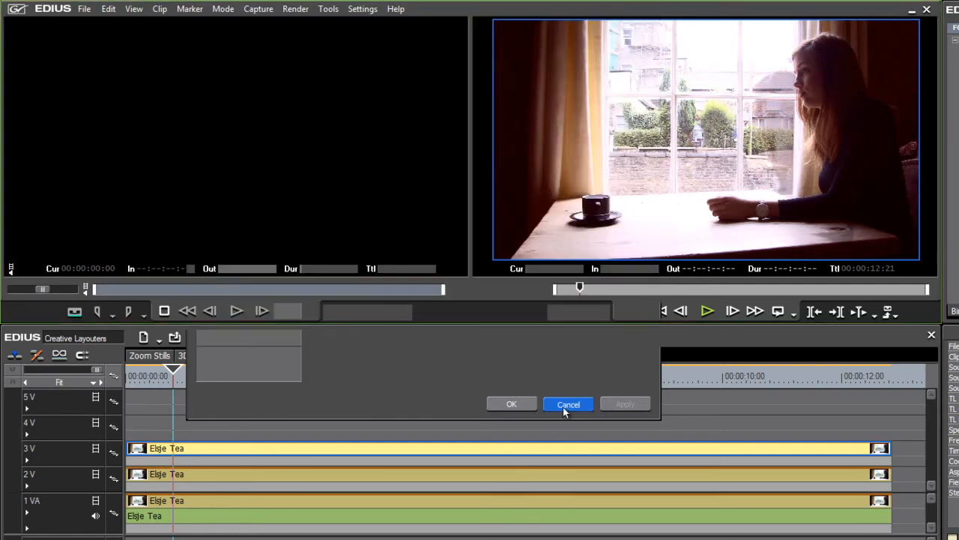
- Toggle track 2V's video output off and on, then enable the background track so the full window scene shows
click(568, 405)
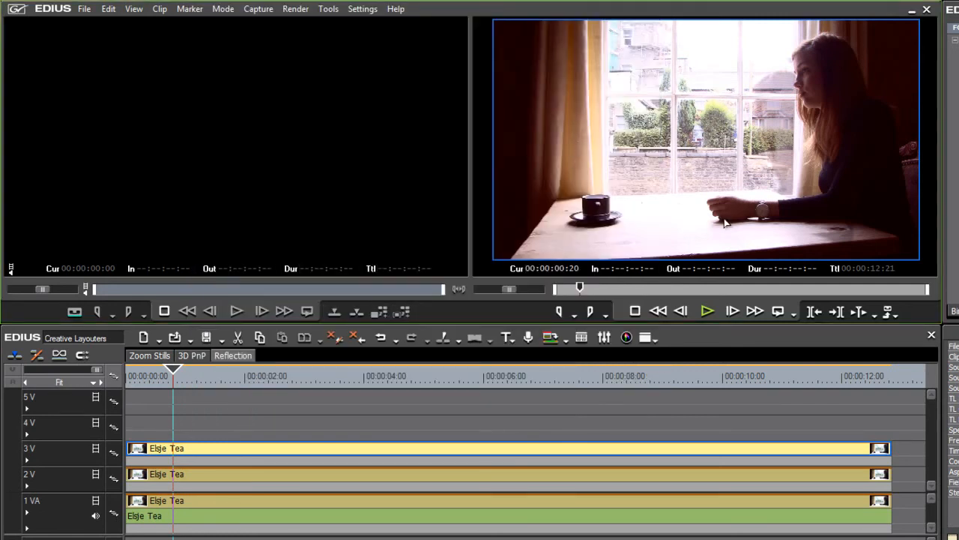
mouse_move(663, 228)
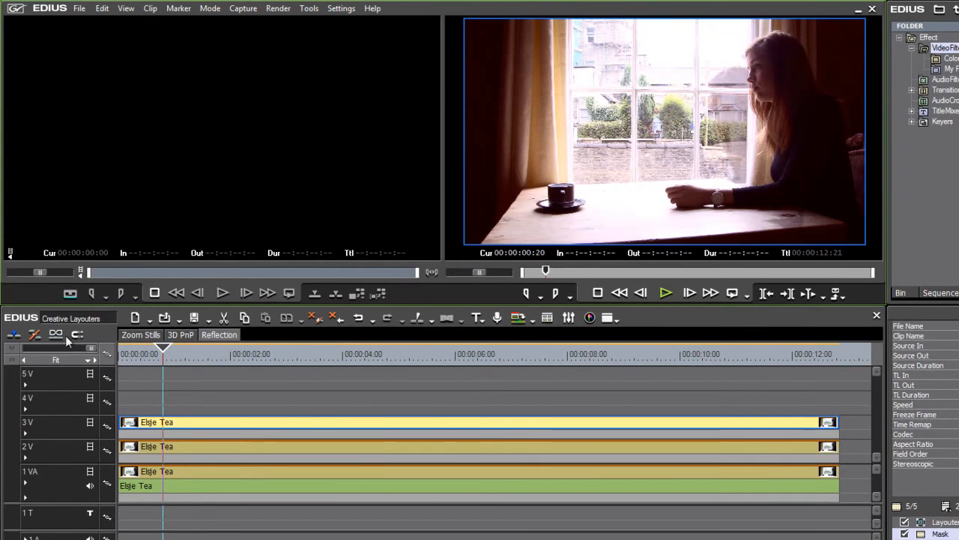
click(90, 447)
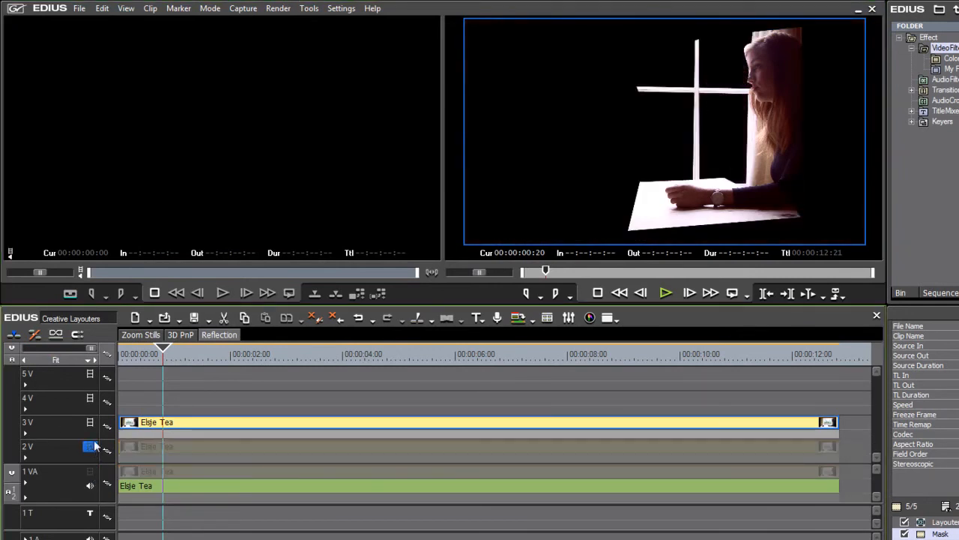
click(186, 354)
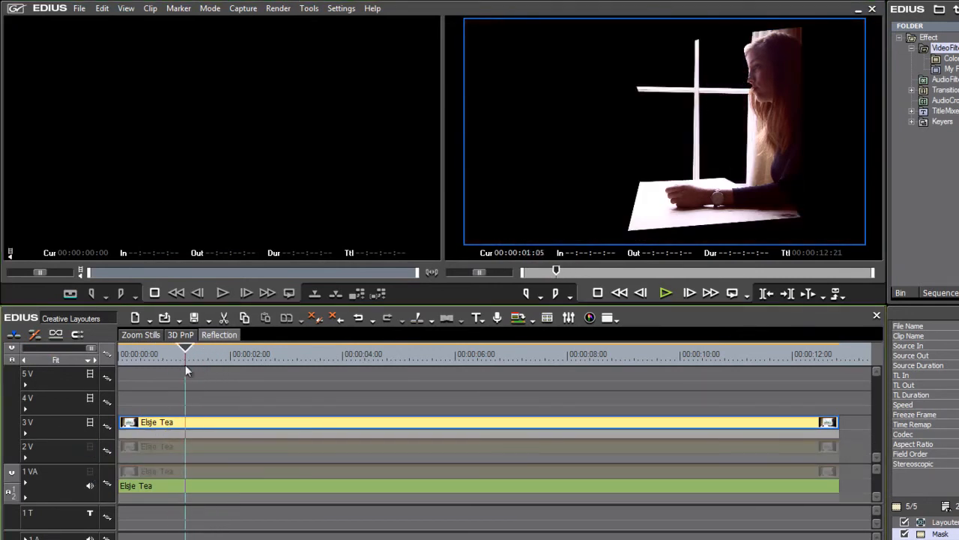
click(90, 446)
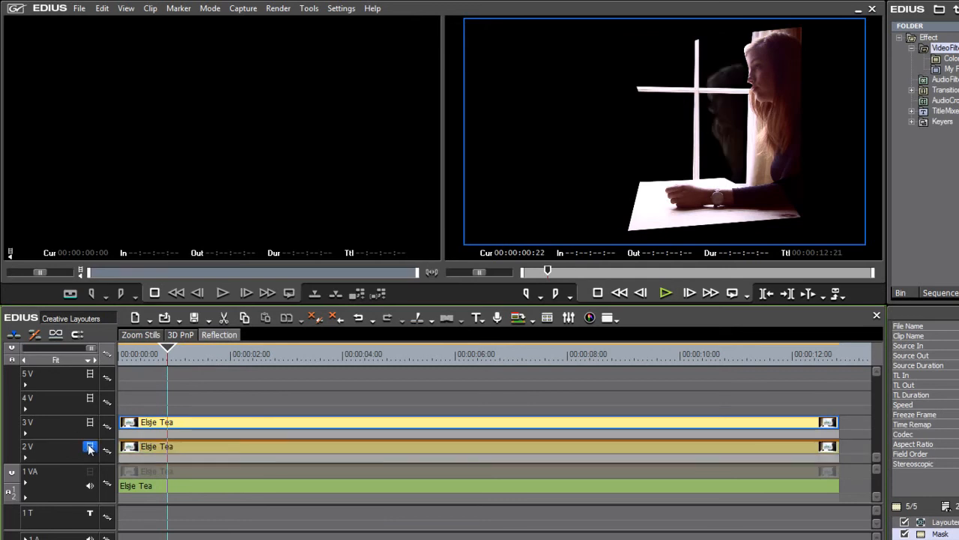
click(416, 354)
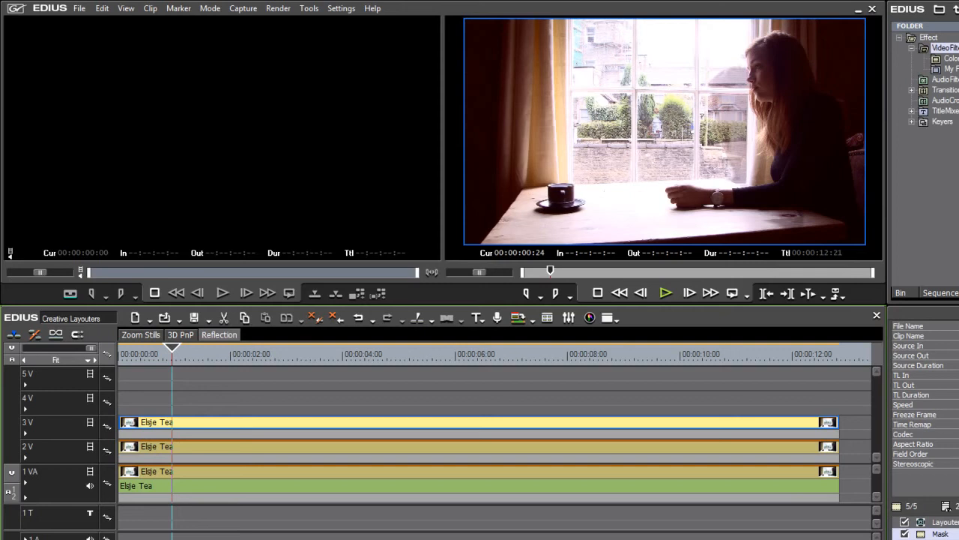
mouse_move(189, 493)
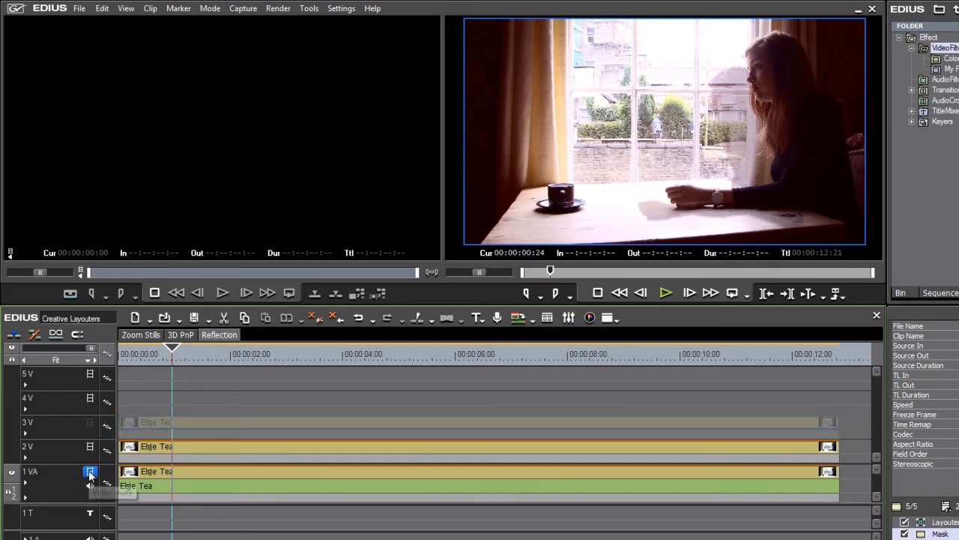
click(264, 354)
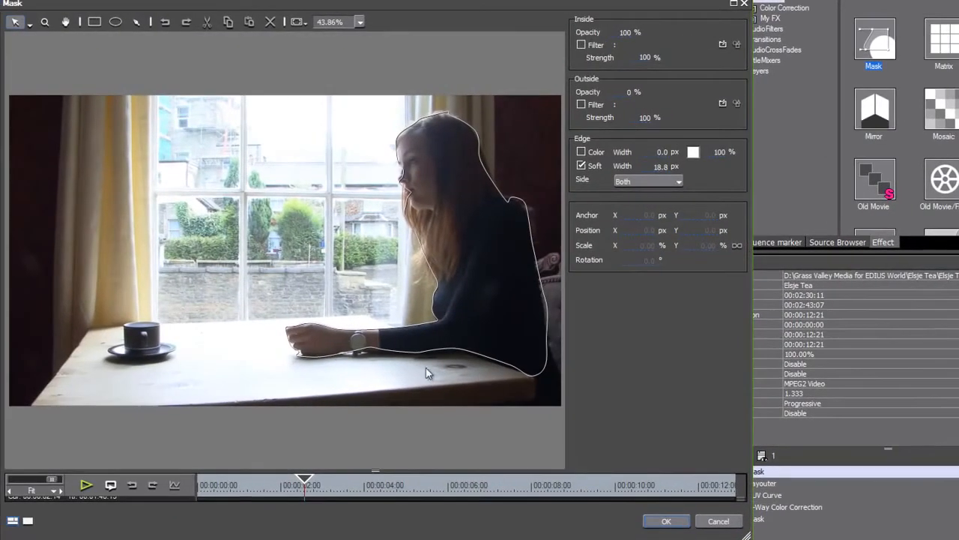
mouse_move(402, 212)
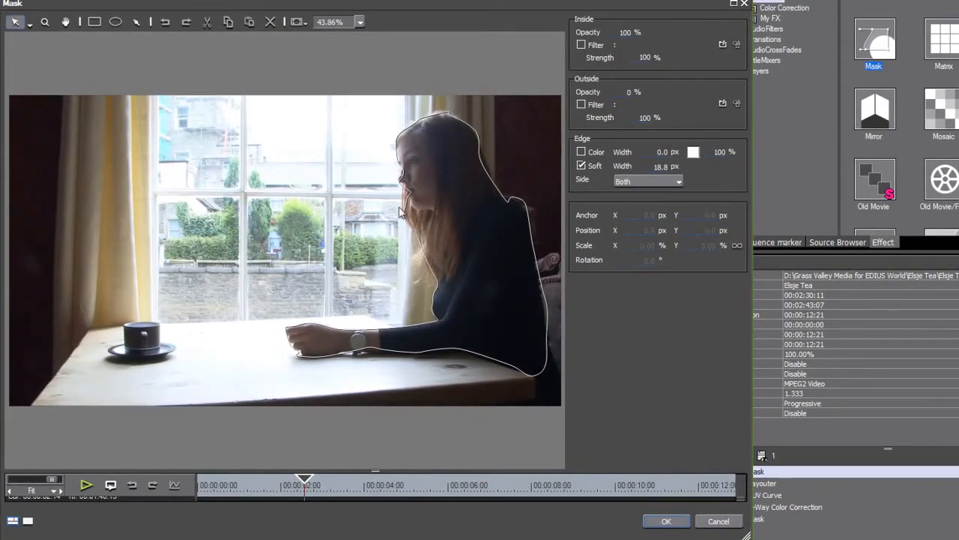
mouse_move(368, 356)
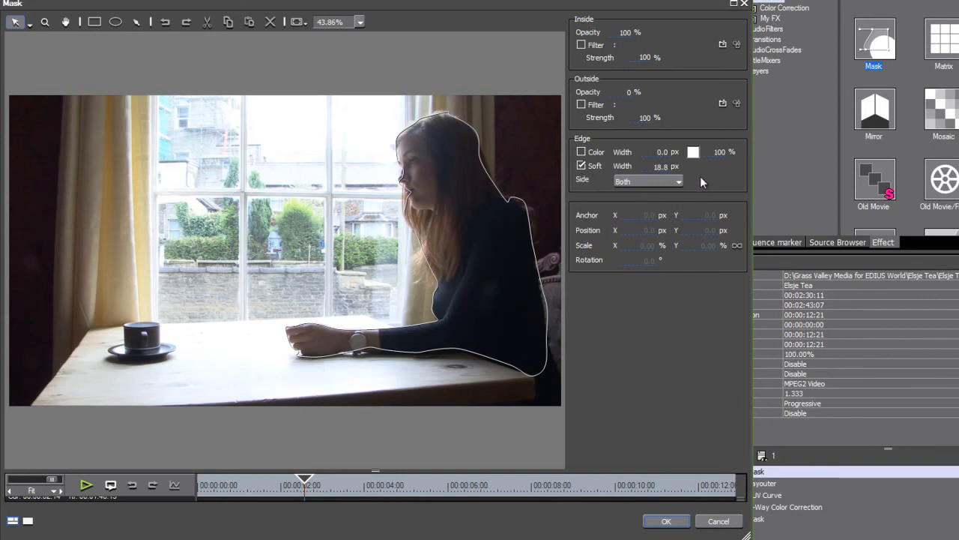
mouse_move(473, 366)
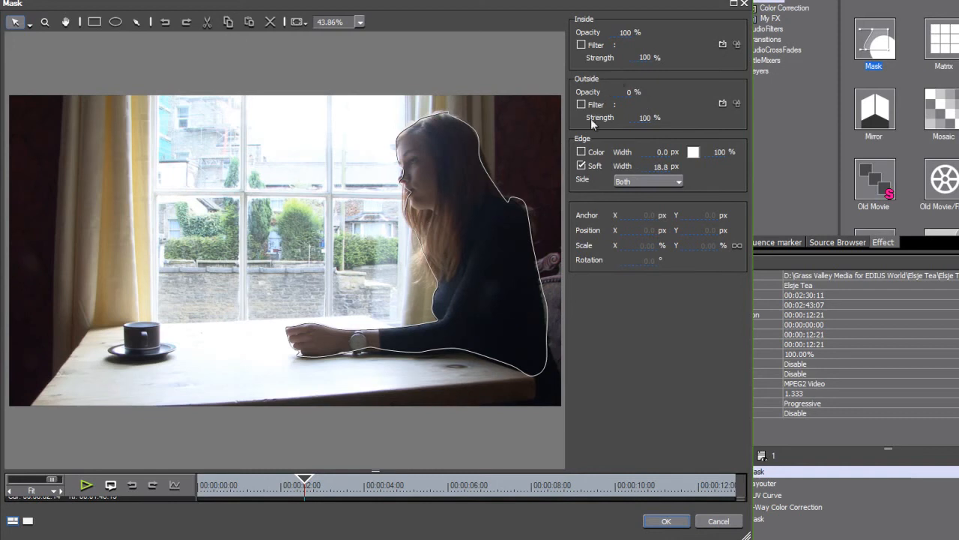
mouse_move(614, 111)
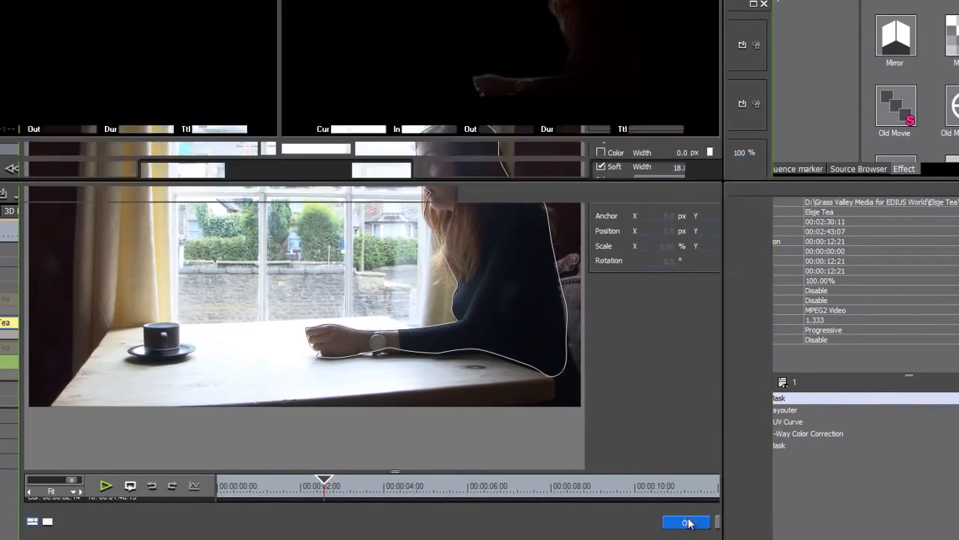
- Confirm the Mask settings and select the clip's Layouter effect in the Information palette
click(686, 522)
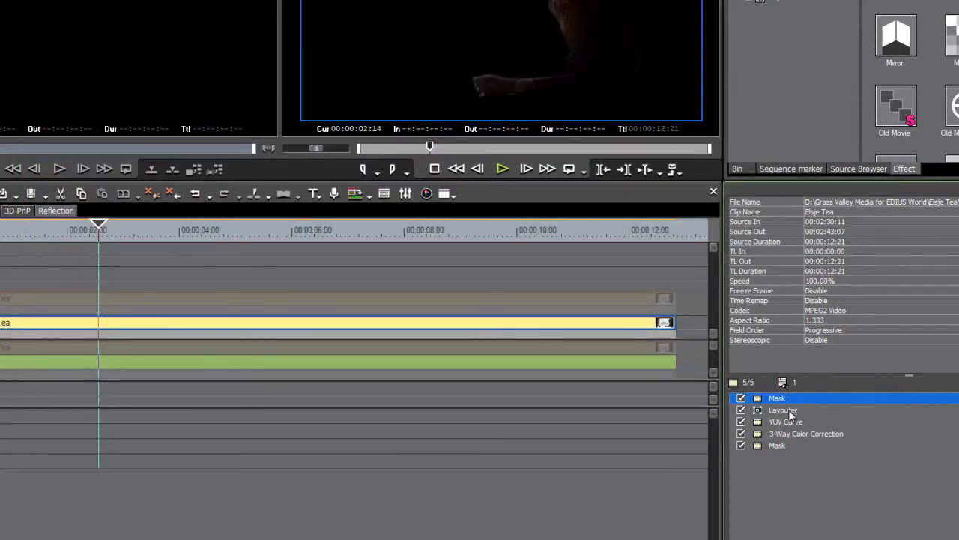
click(782, 411)
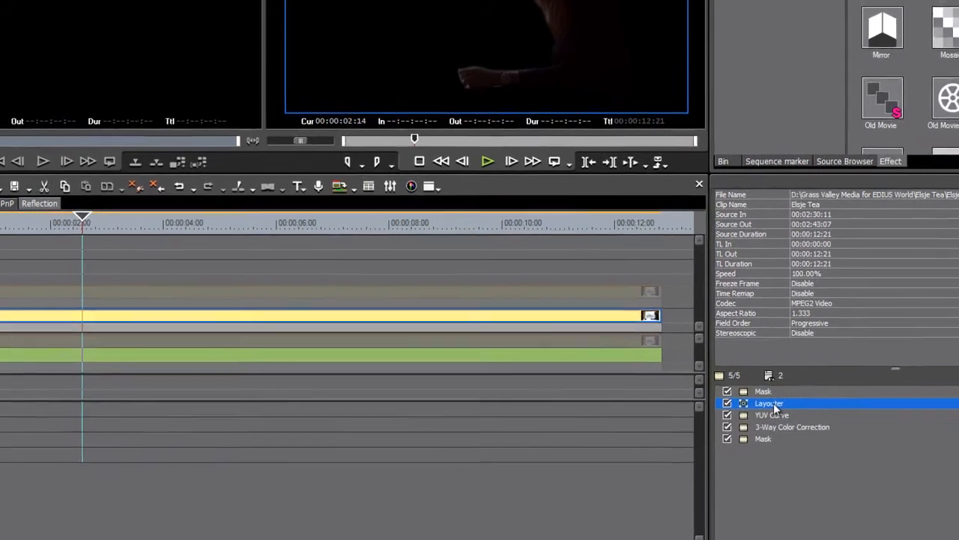
- In the Layouter's Opacity and Color section, set the cutout layer's source opacity to about 49.3%
double_click(769, 403)
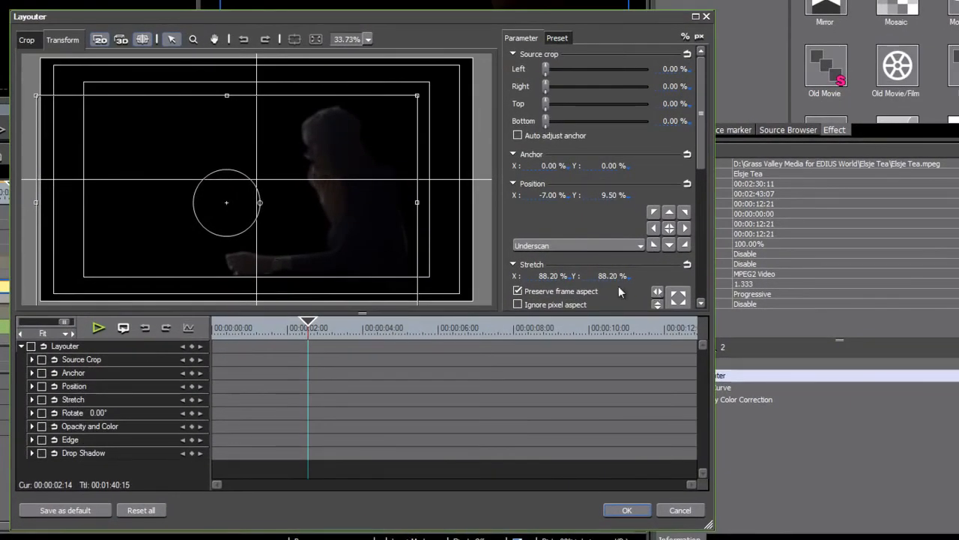
scroll(down, 3)
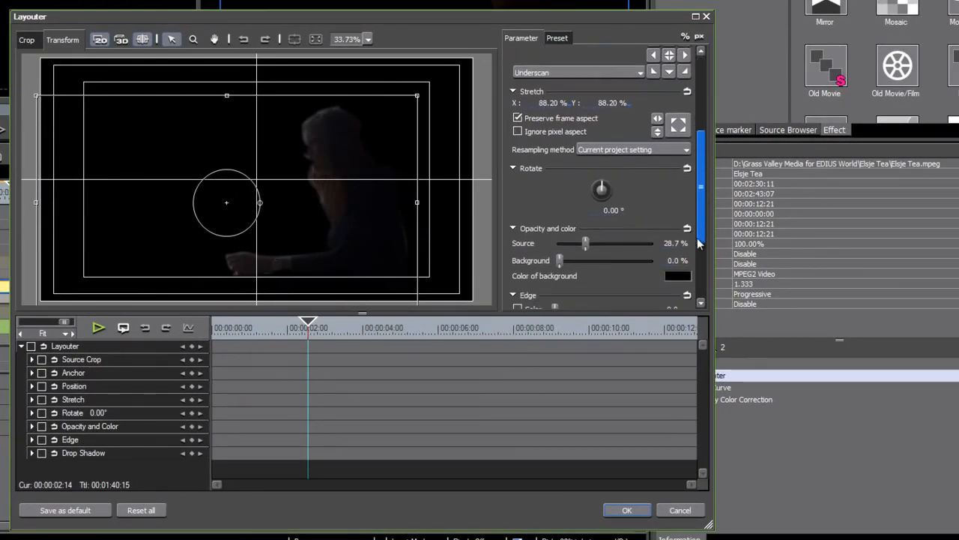
scroll(down, 3)
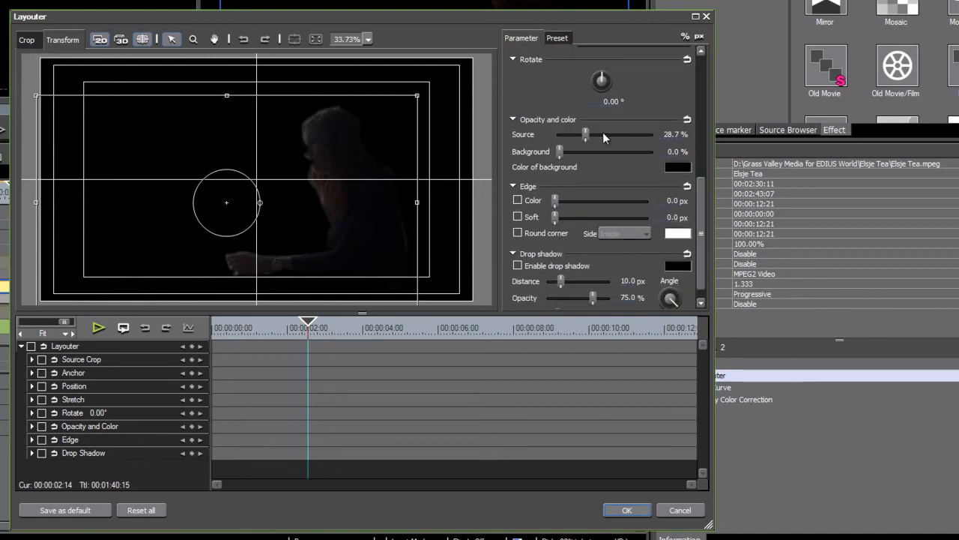
drag(586, 135, 645, 135)
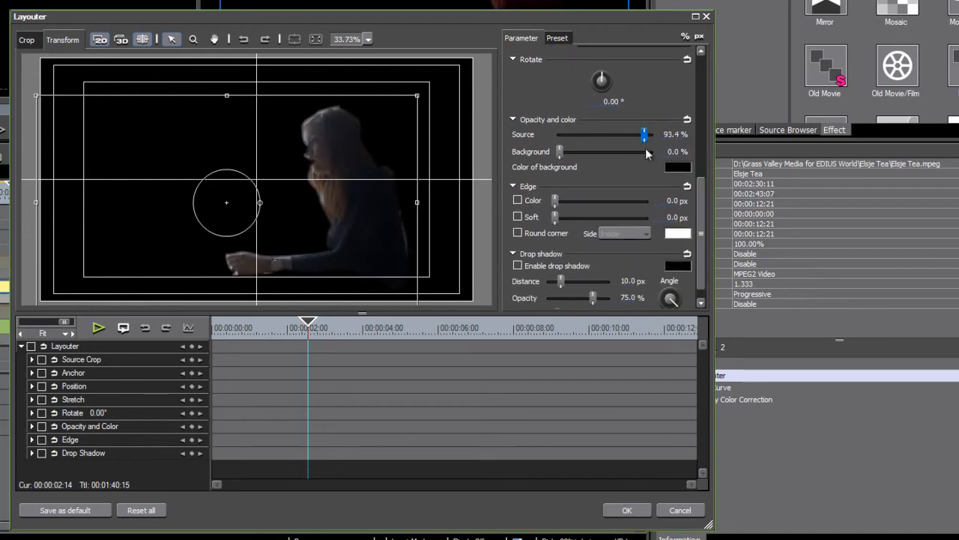
drag(643, 135, 606, 135)
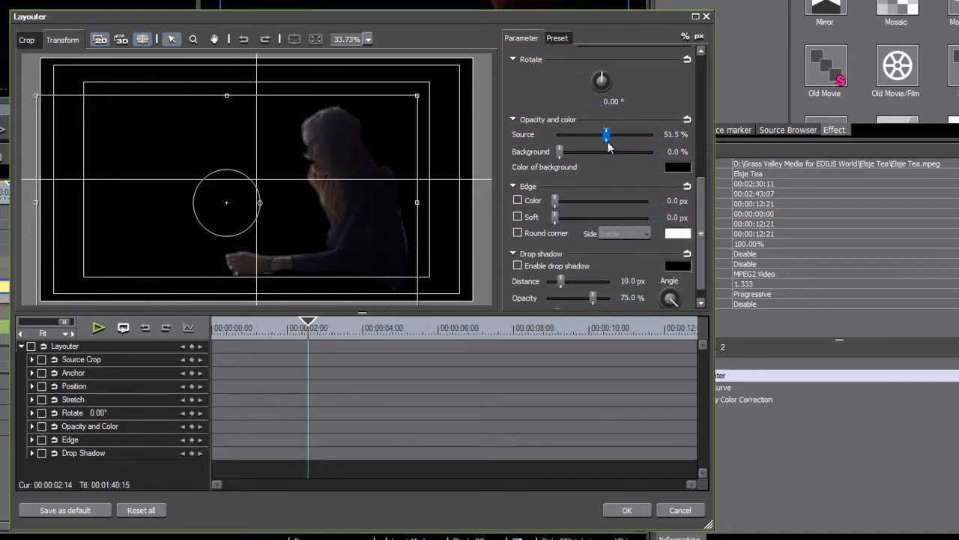
drag(606, 135, 603, 135)
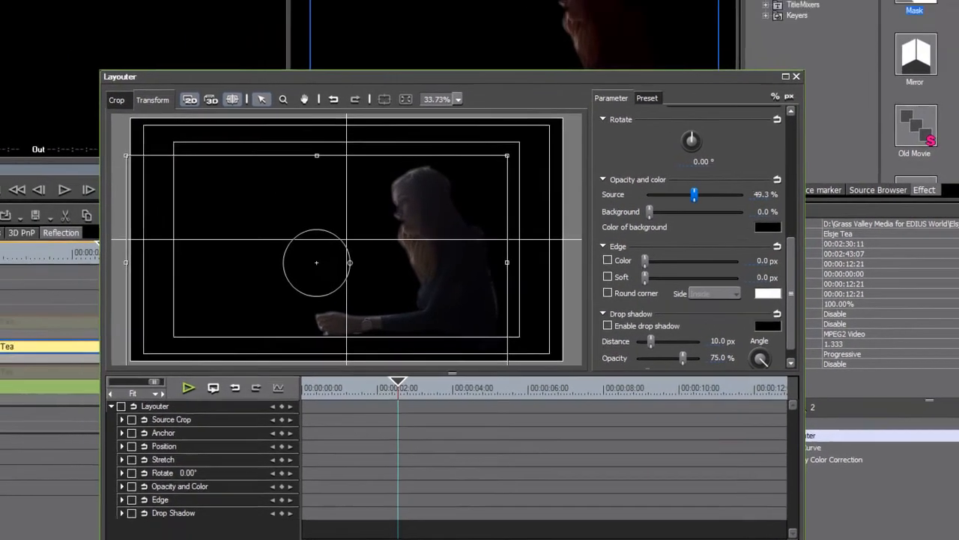
click(796, 74)
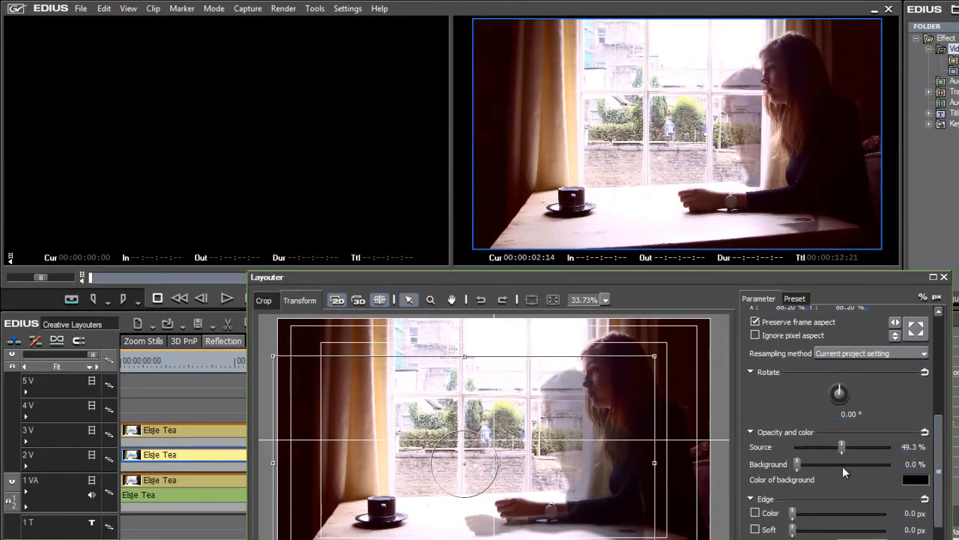
- Lower the cutout's source opacity through 18.4% and 34.6% to settle at 32.4%
drag(843, 447, 813, 447)
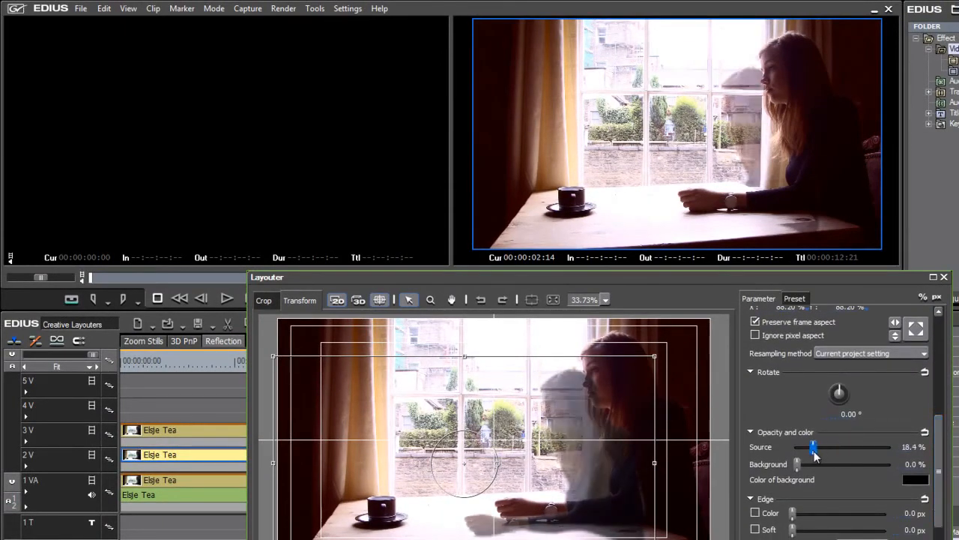
drag(812, 447, 827, 447)
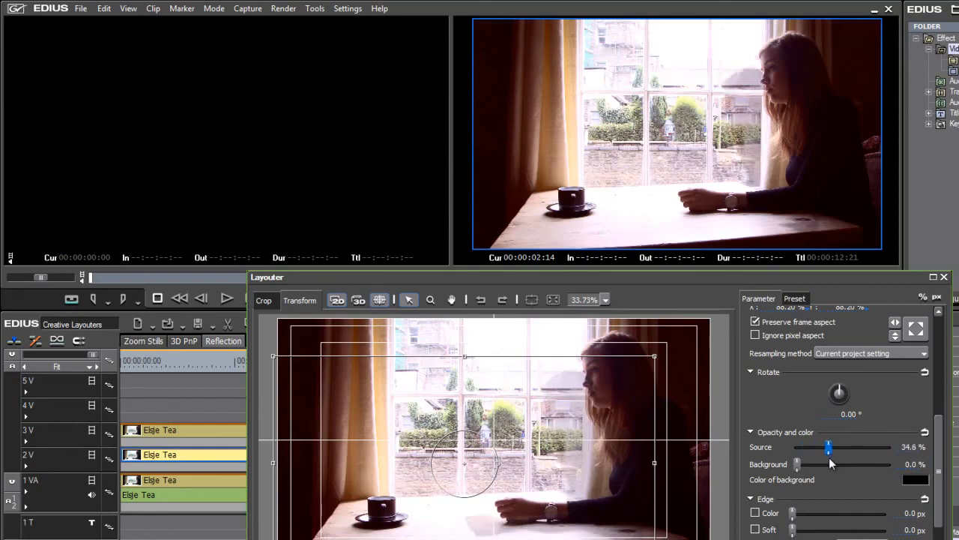
drag(828, 447, 826, 446)
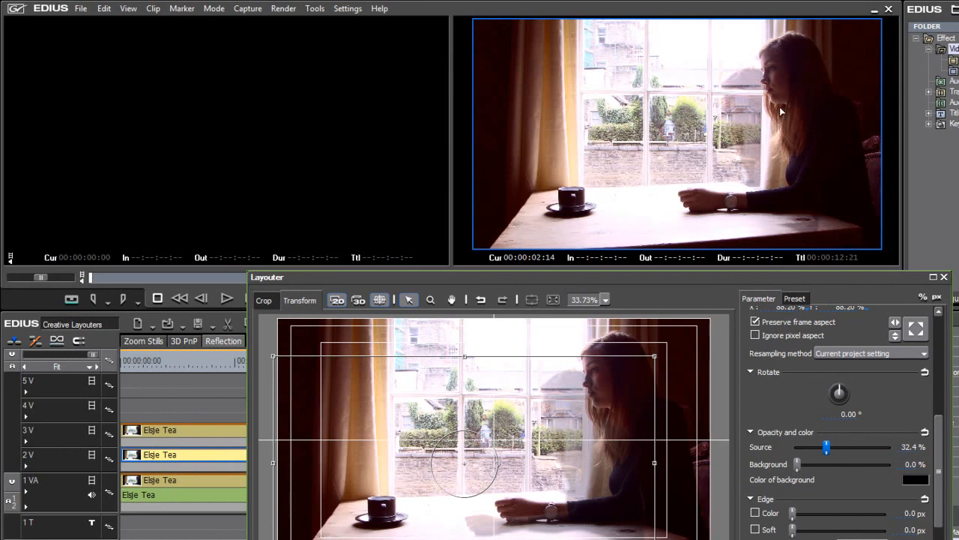
mouse_move(691, 283)
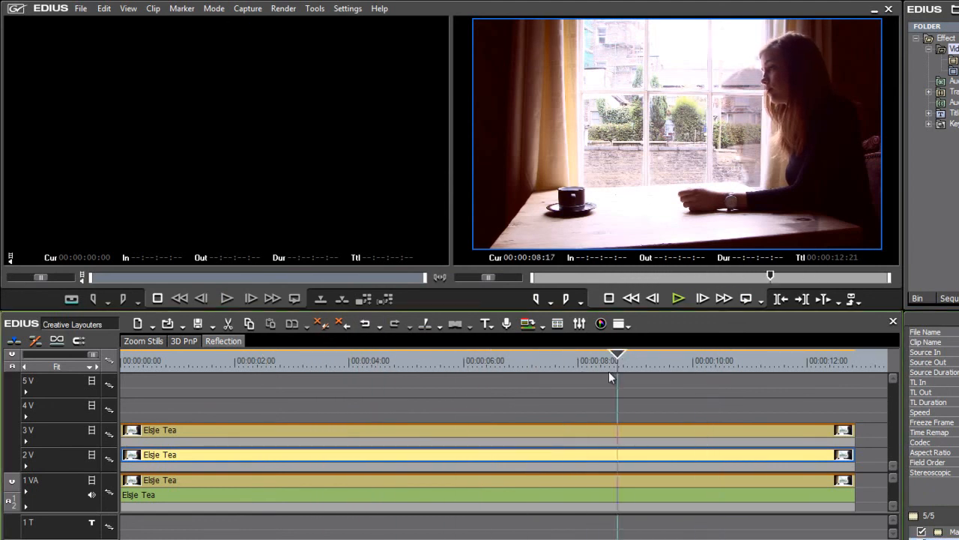
- Move the playhead about four seconds into the clips to preview the blended reflection
click(340, 353)
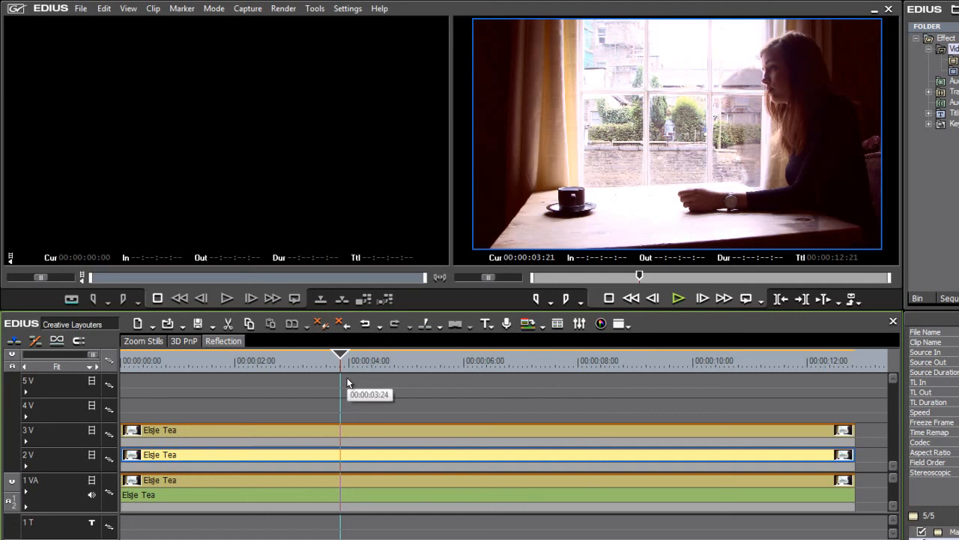